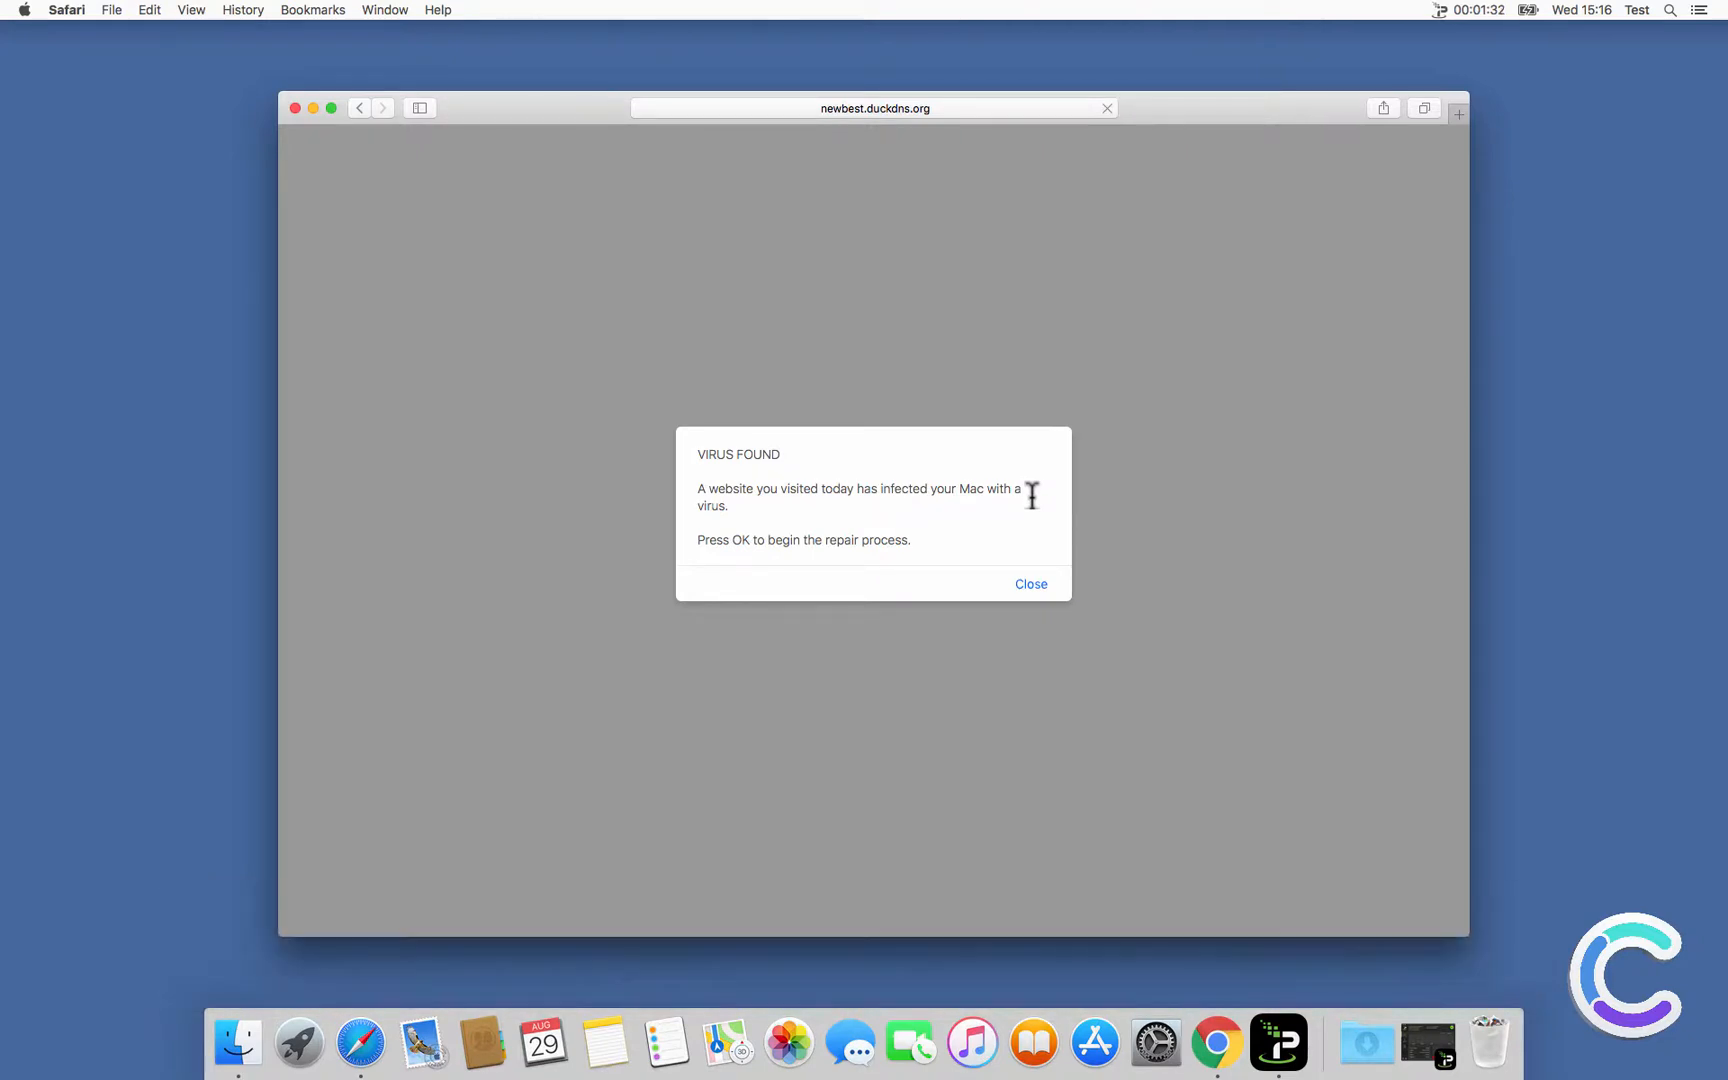
Close the VIRUS FOUND alert and start the fake scan from the warning page
click(1029, 583)
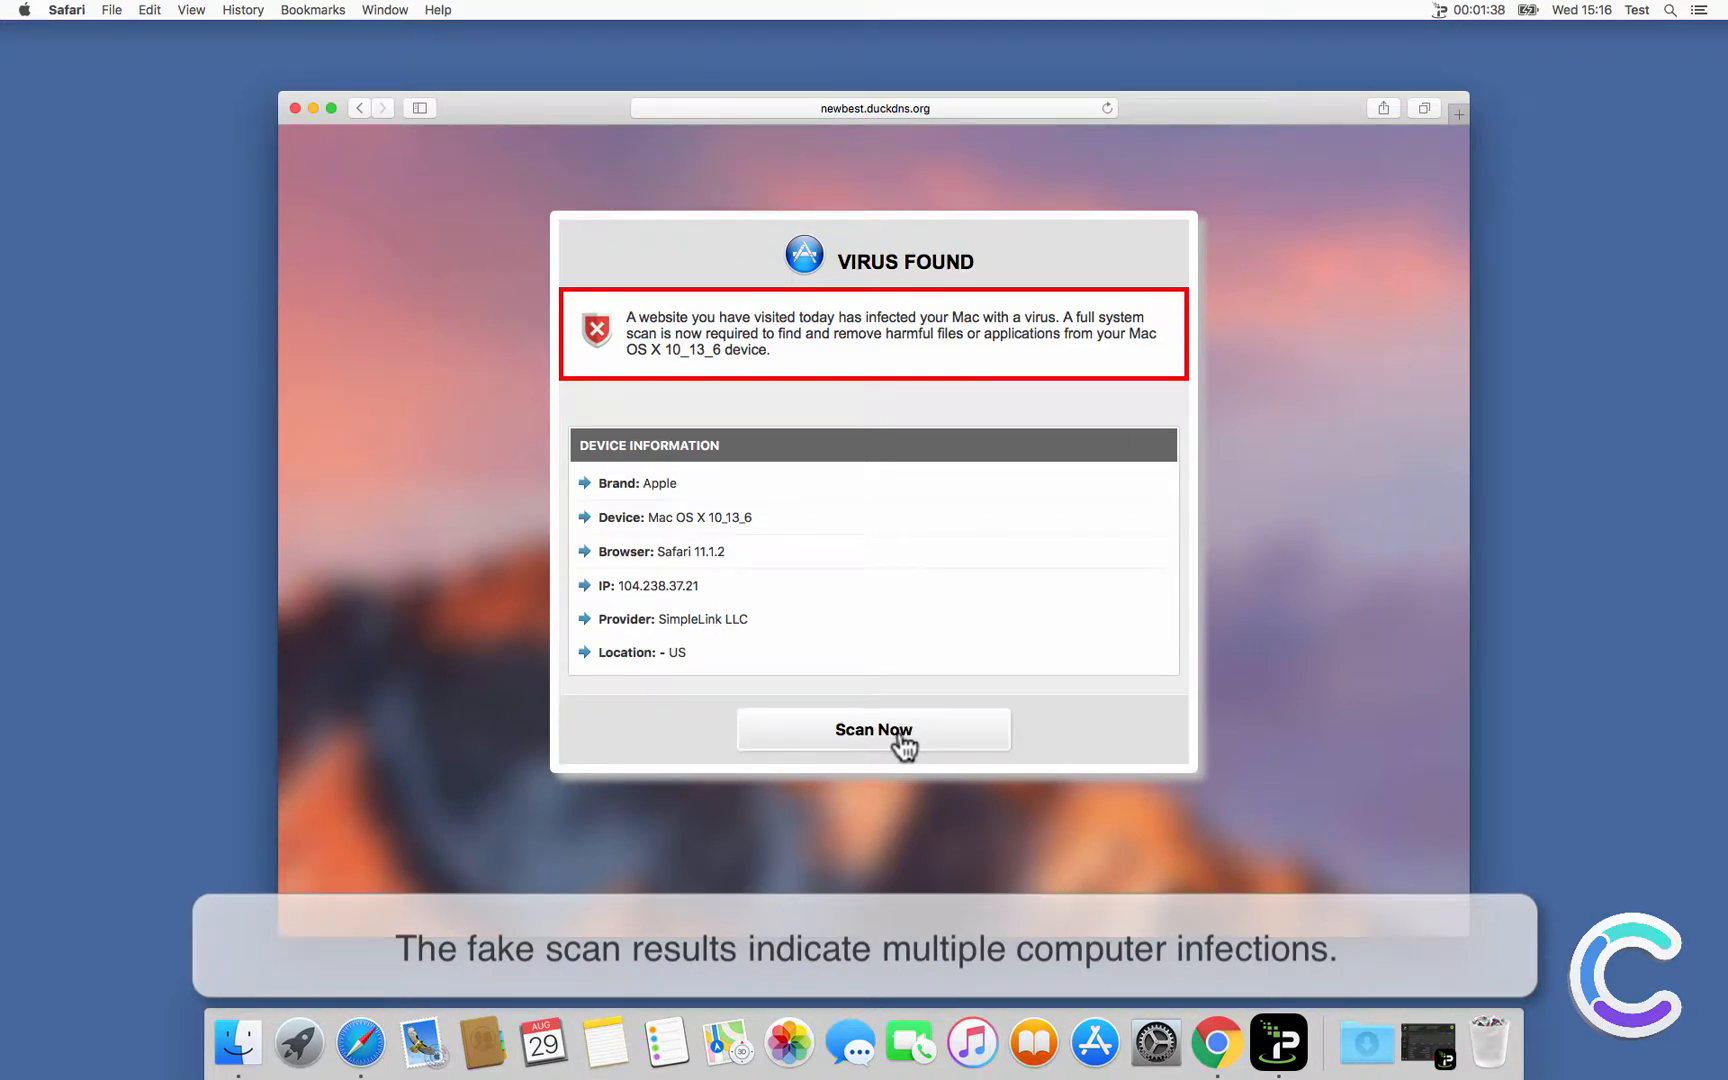
click(872, 730)
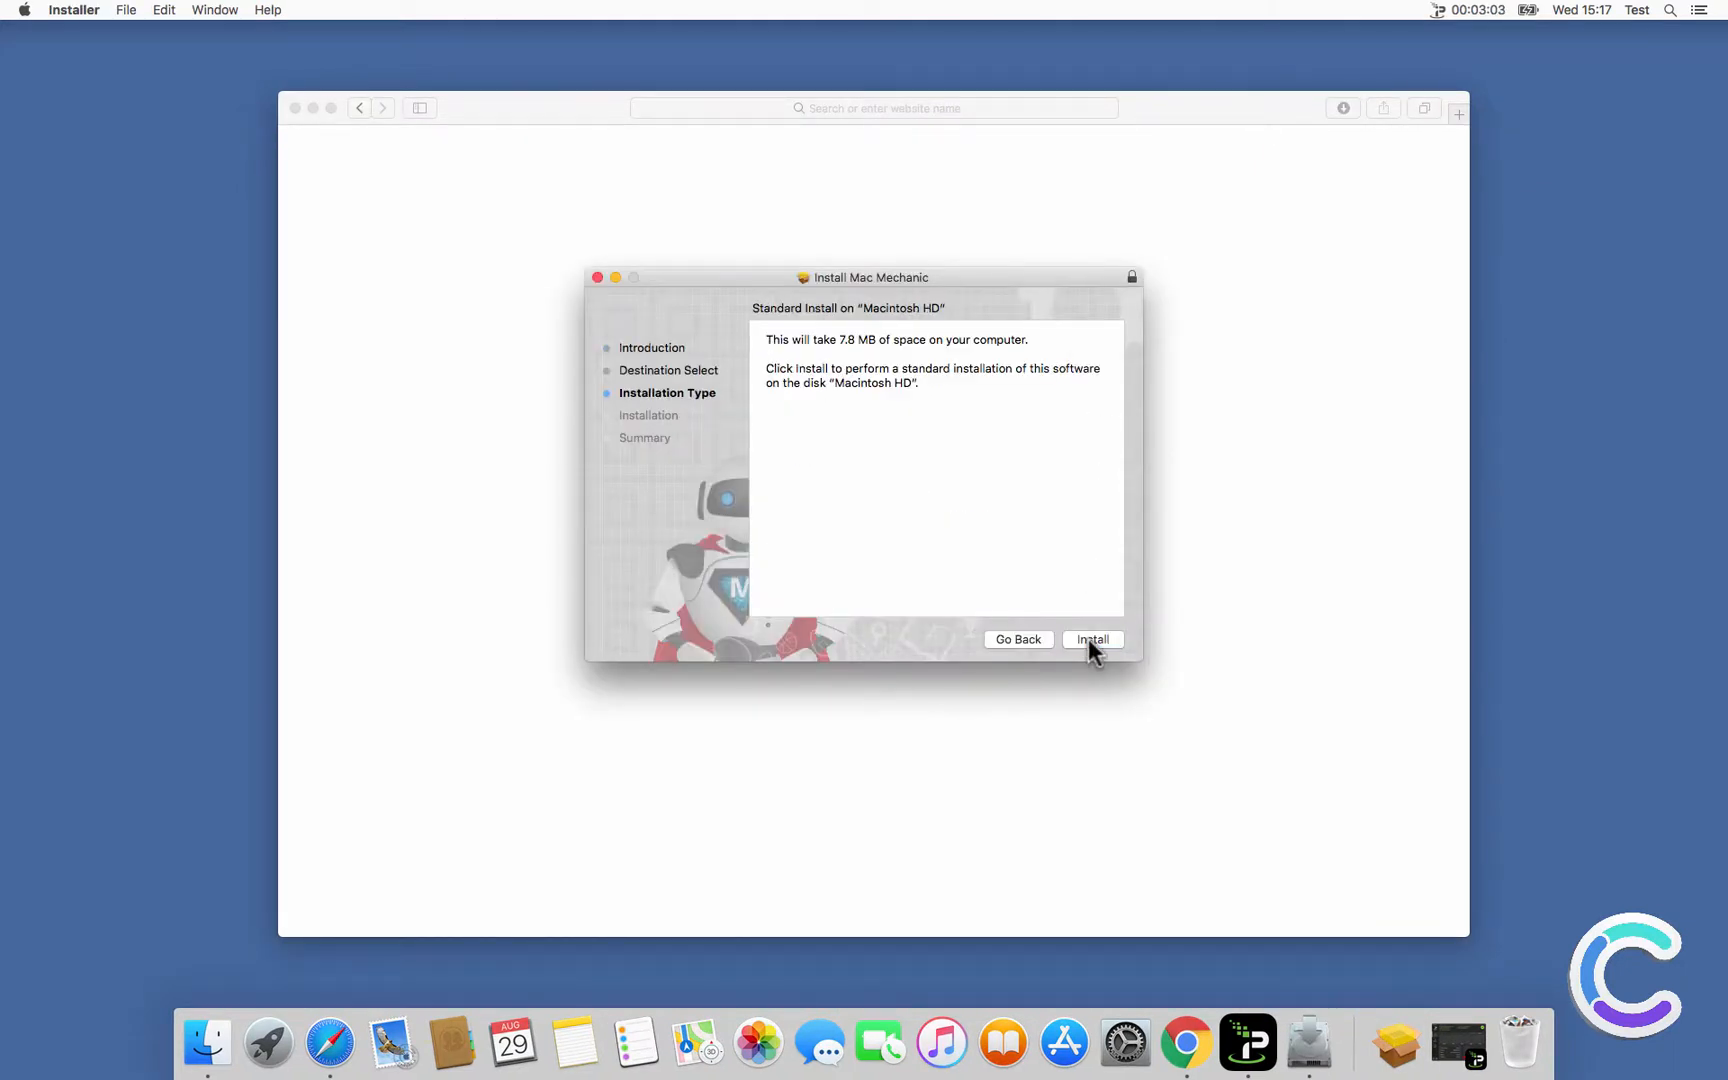
Run the Mac Mechanic standard install with password authorization, then trash the installer package
click(1091, 639)
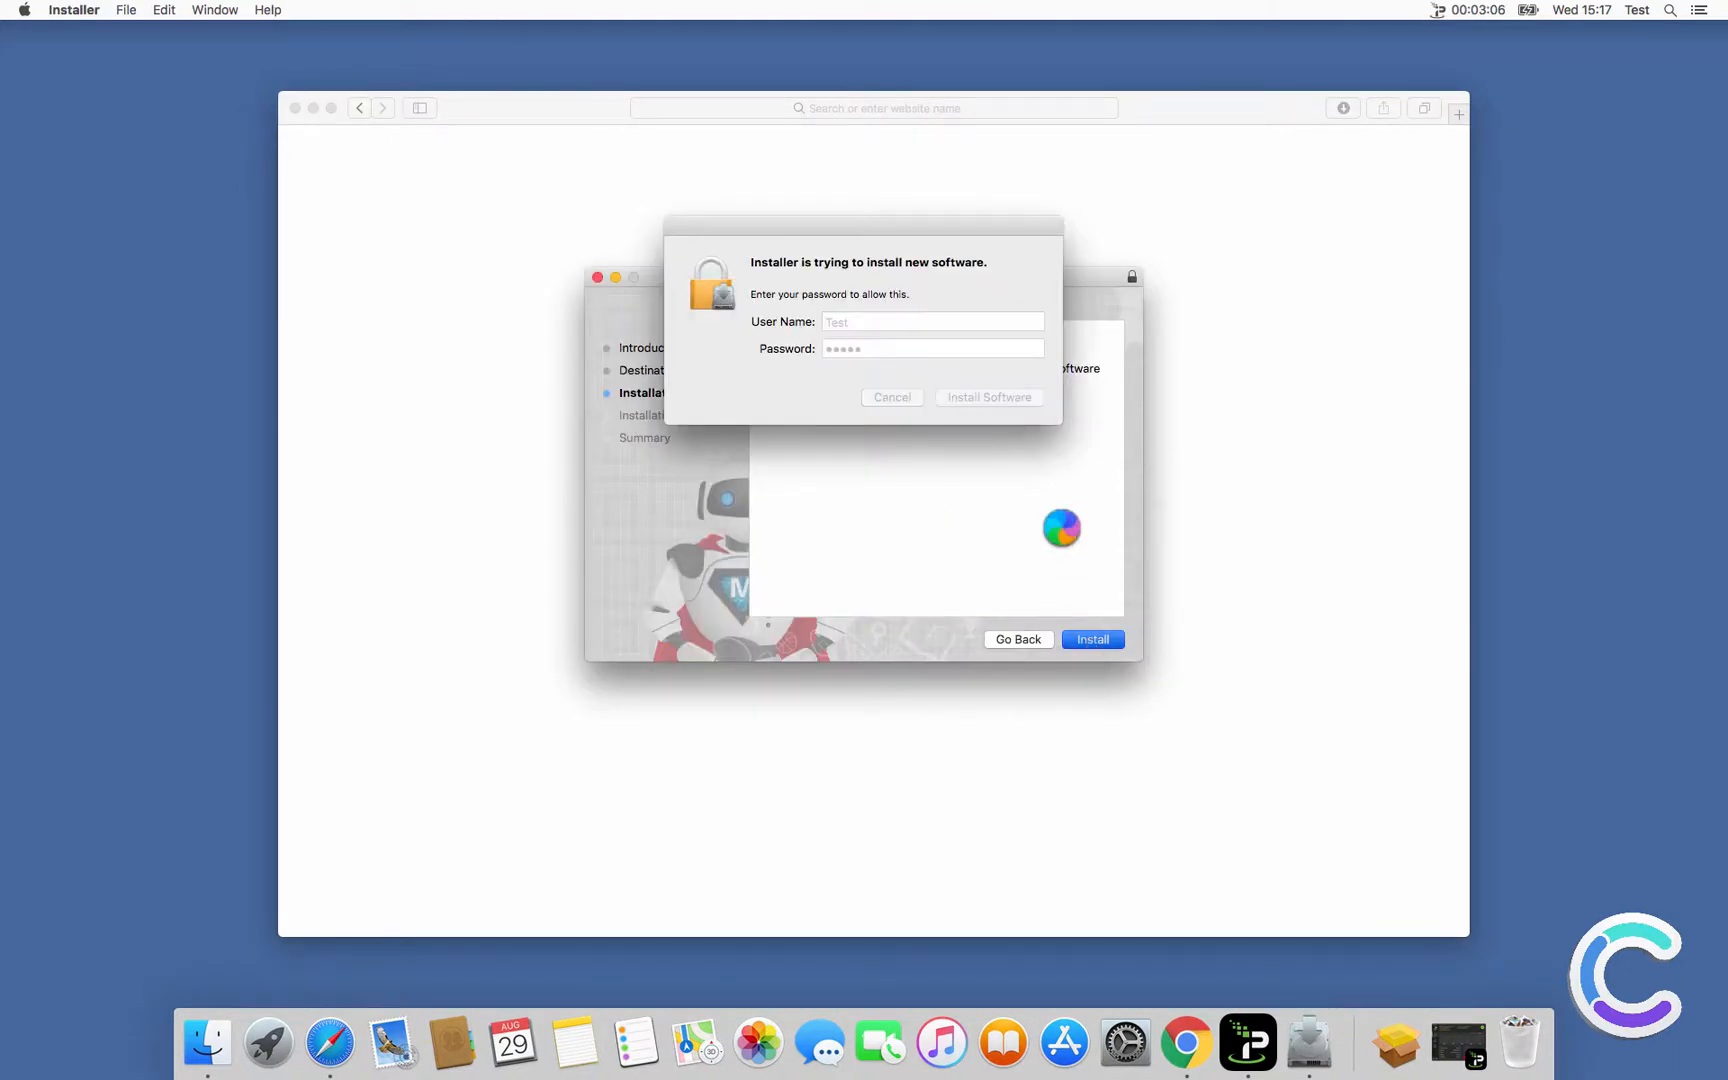
click(987, 397)
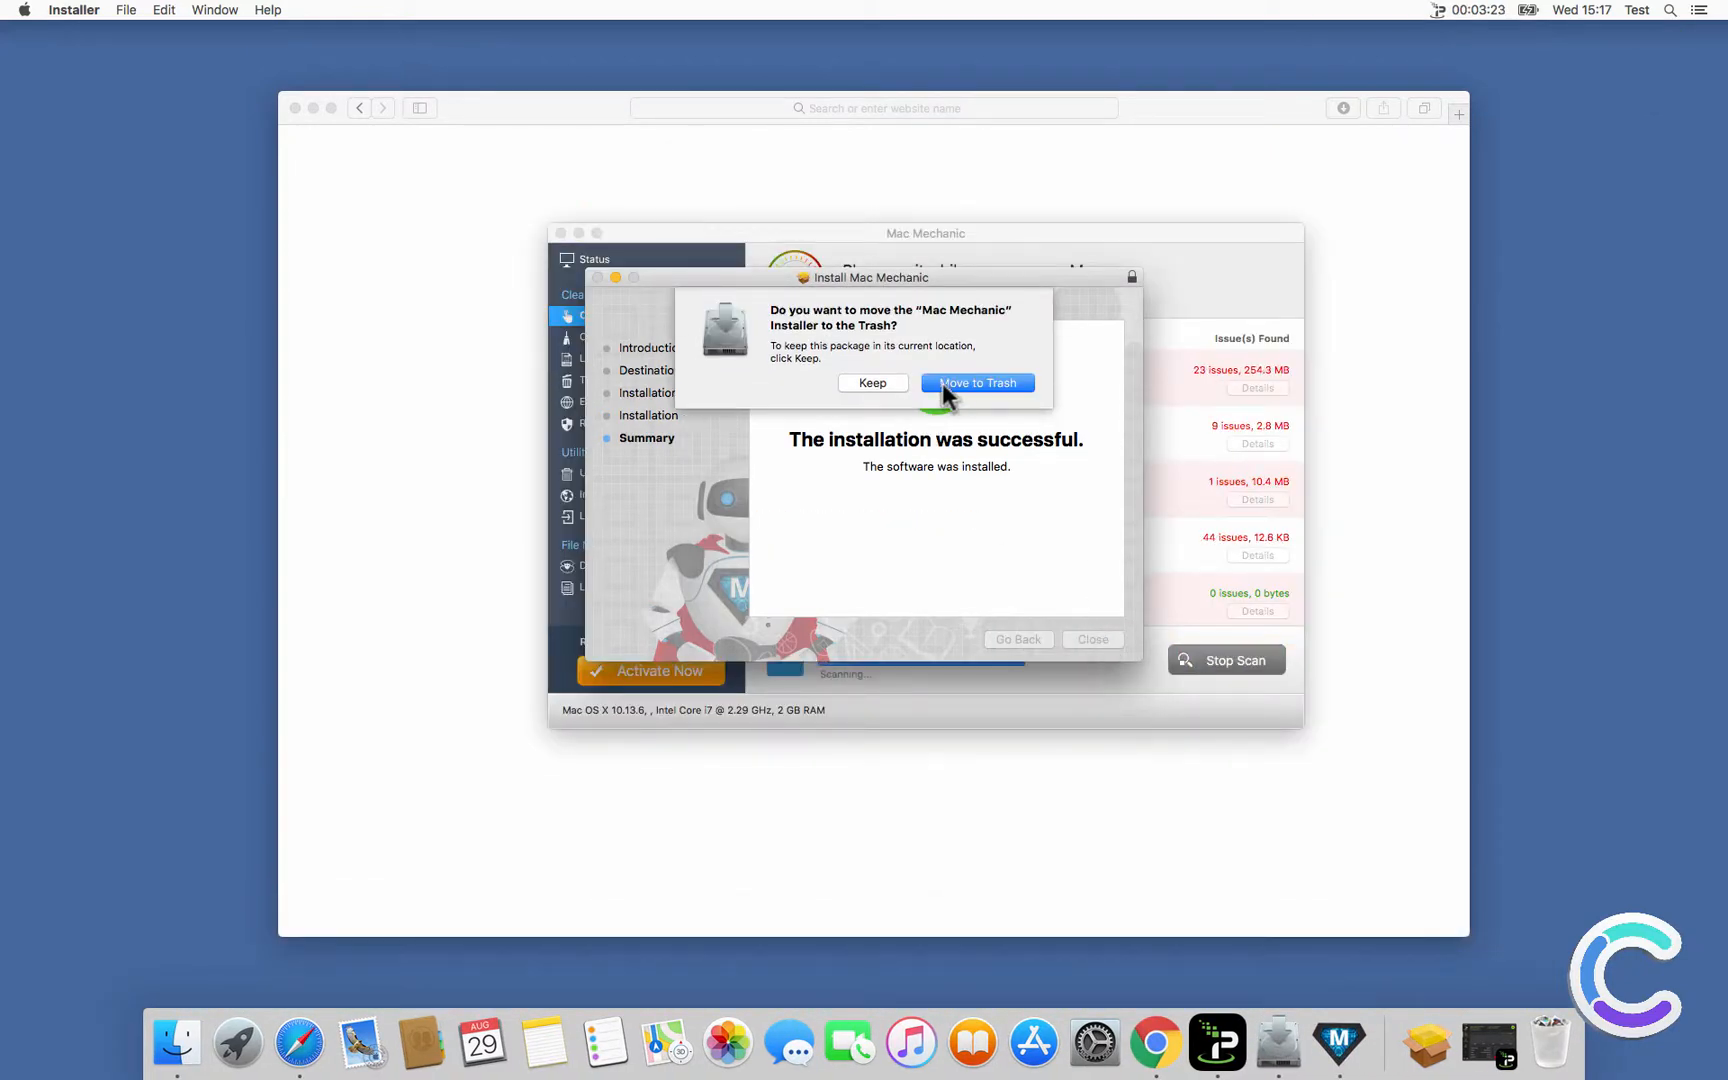
click(974, 382)
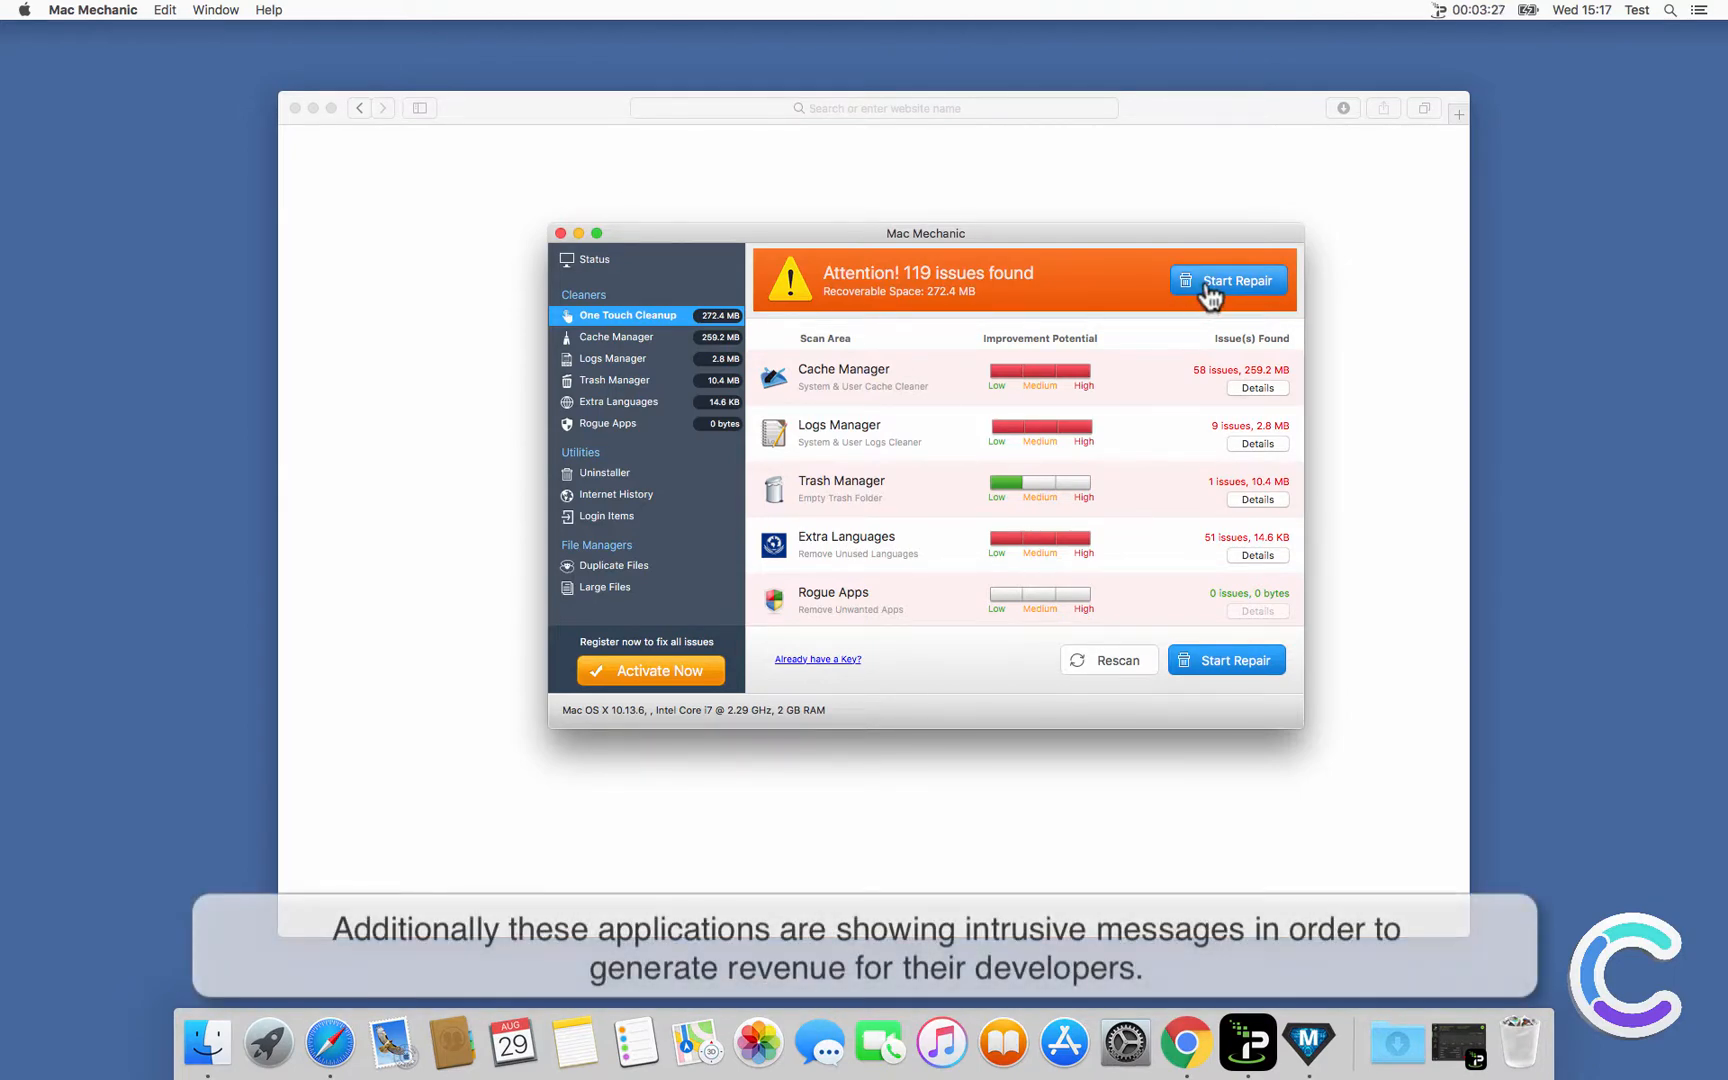
Attempt Start Repair on the 119 issues, then decline pricing and activation offers and quit
click(1239, 280)
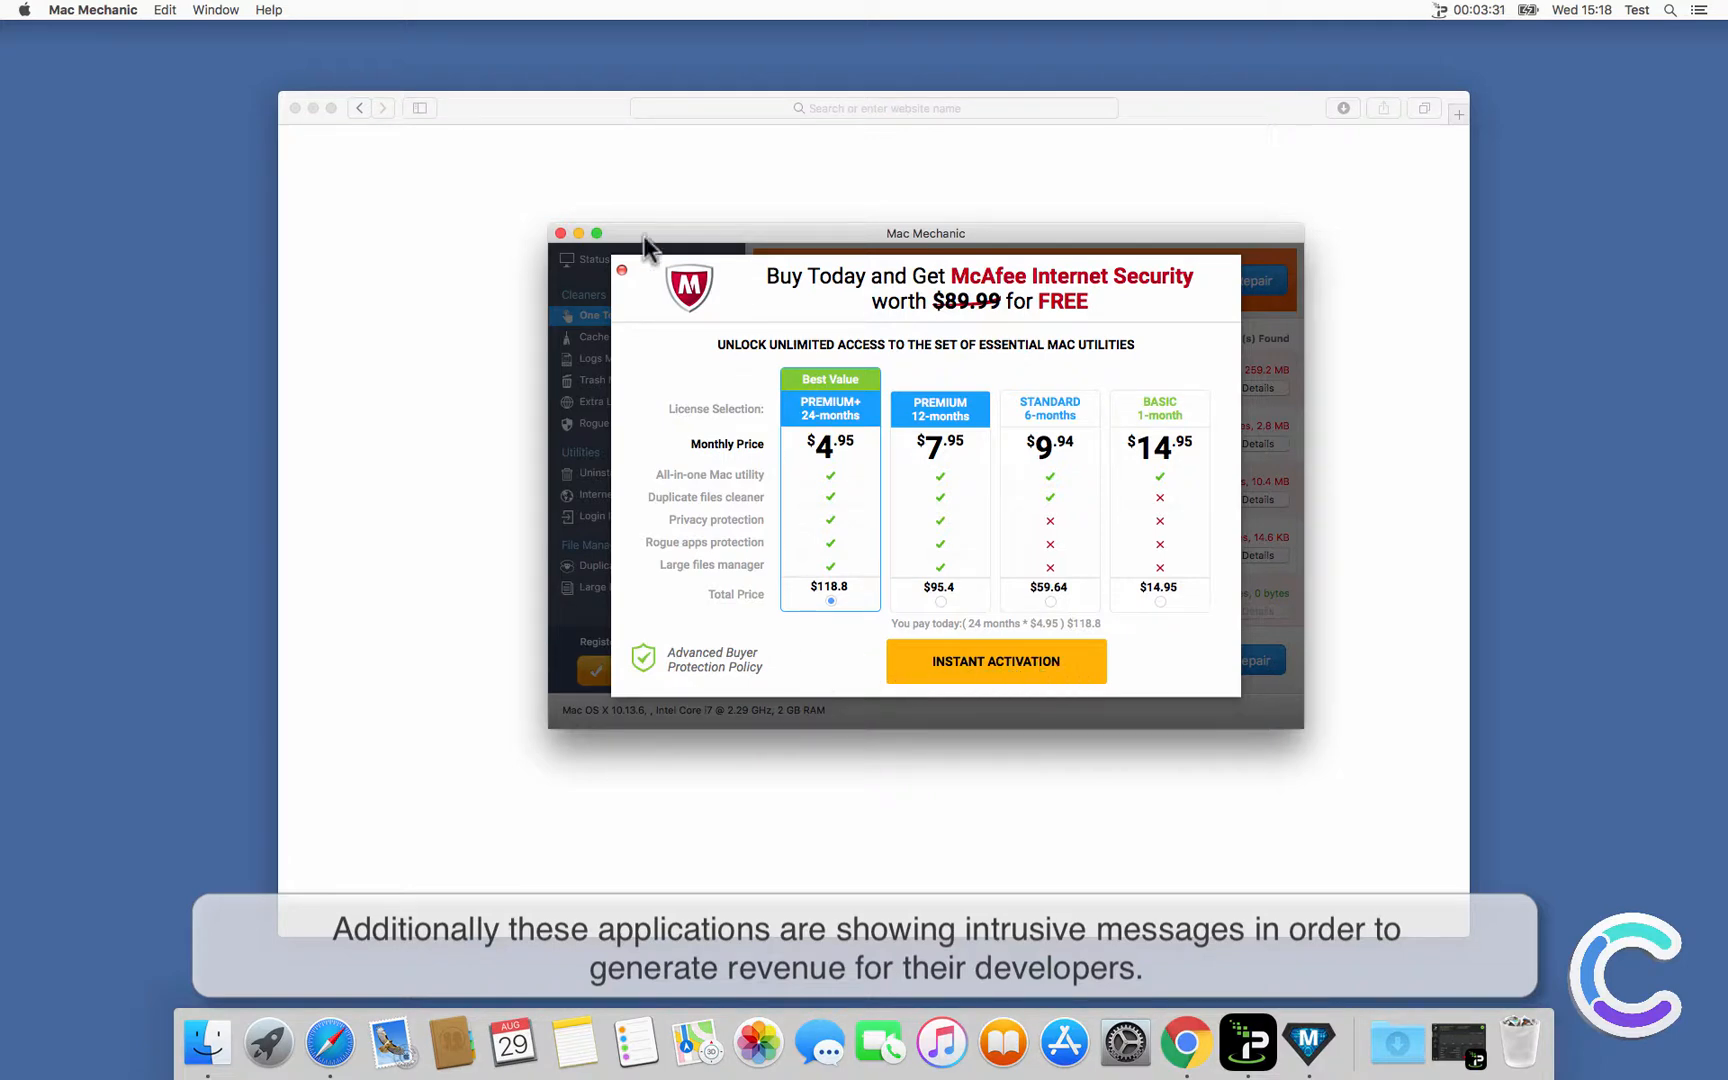
click(622, 270)
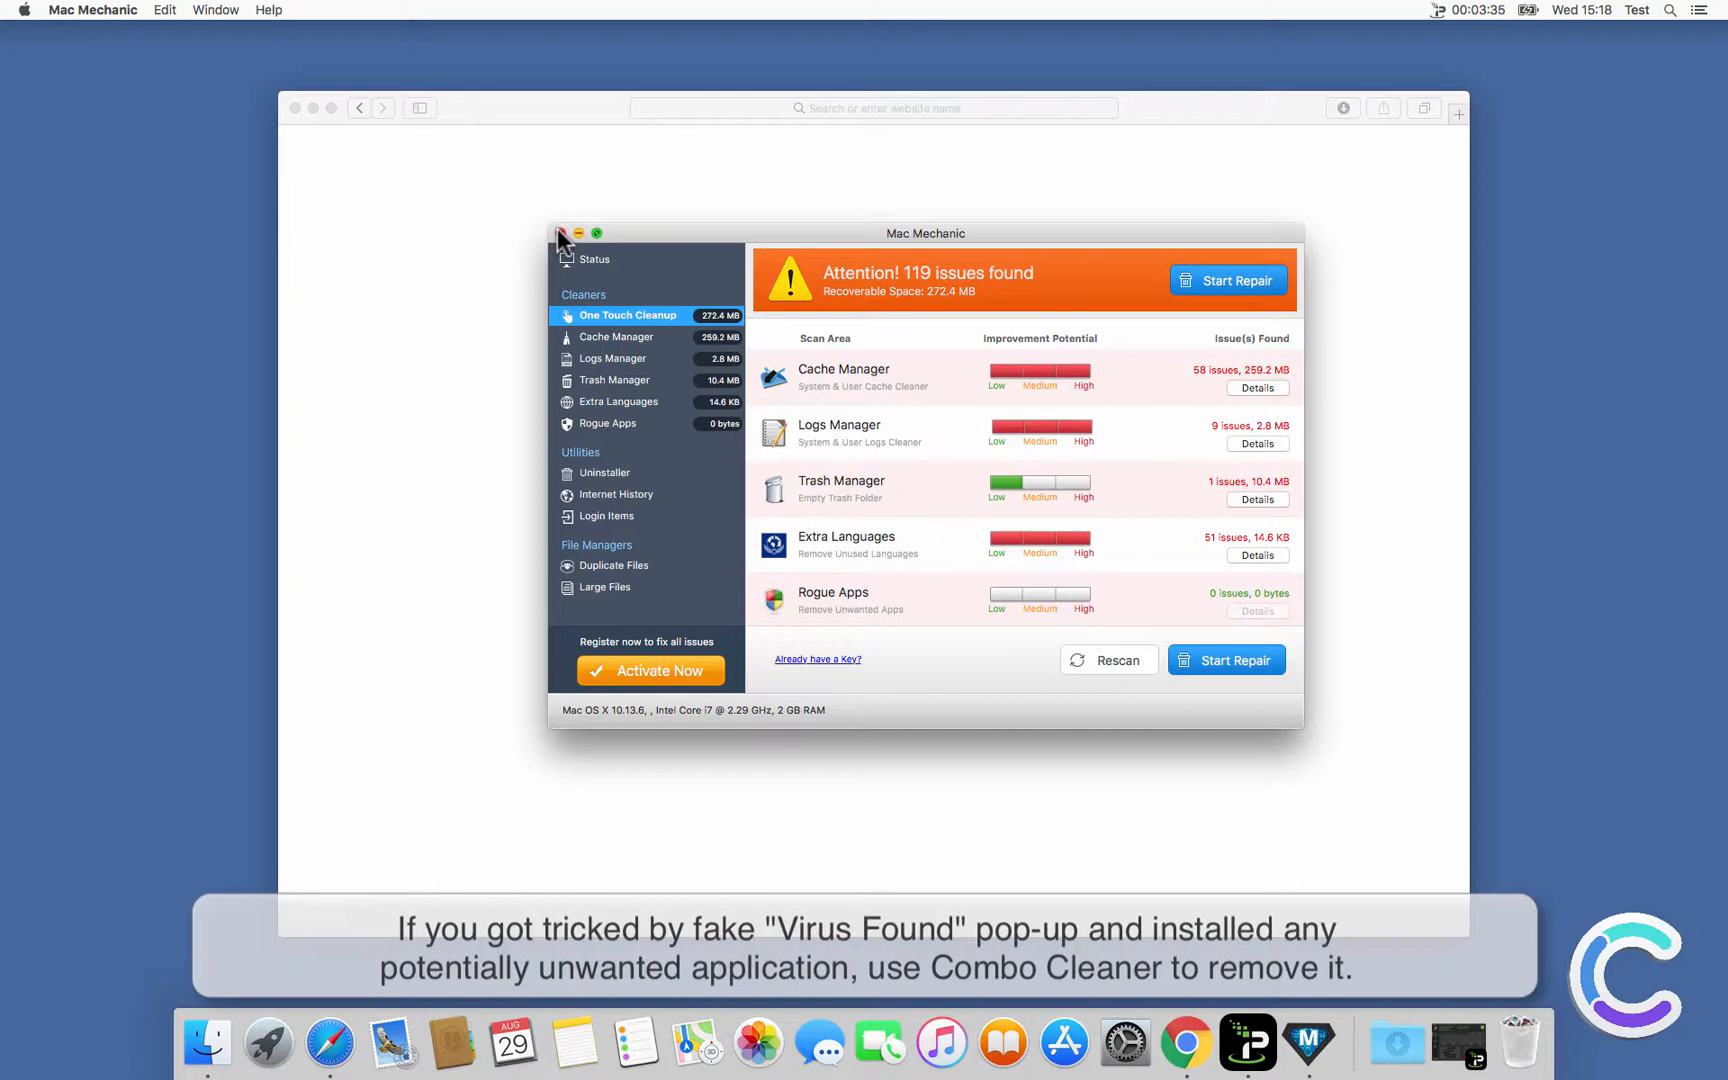
click(560, 233)
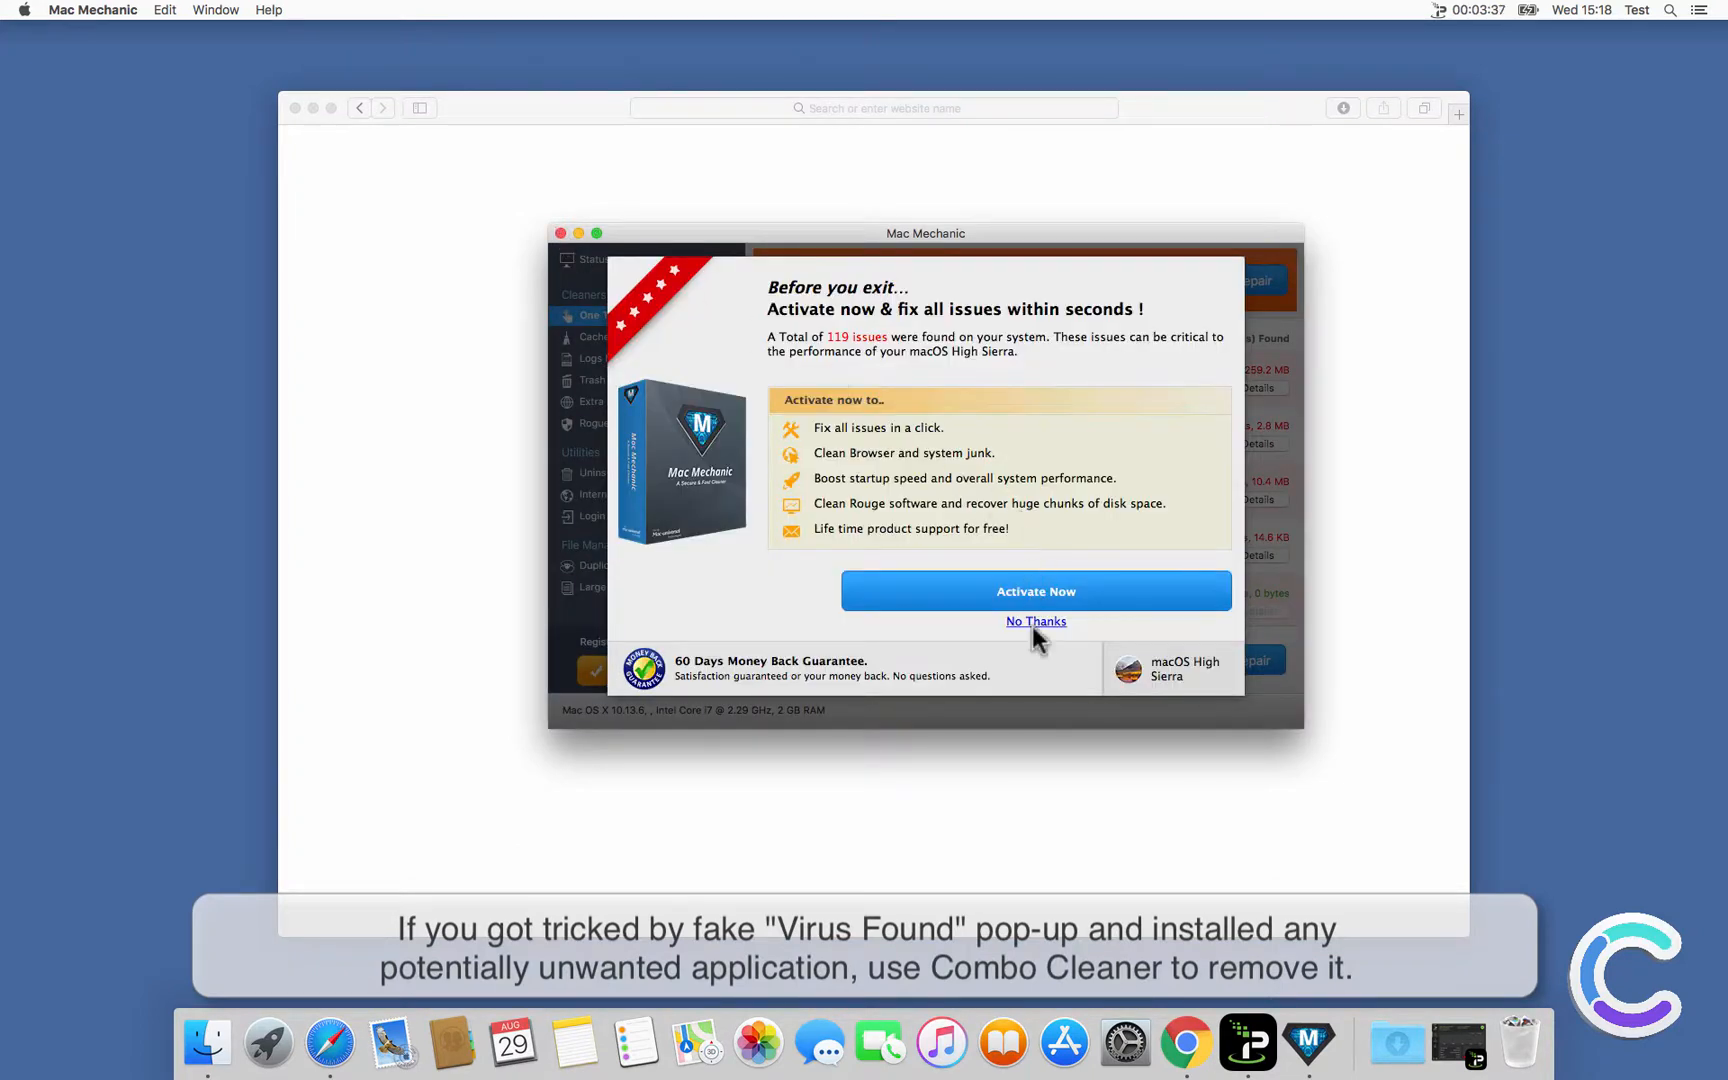
click(1034, 622)
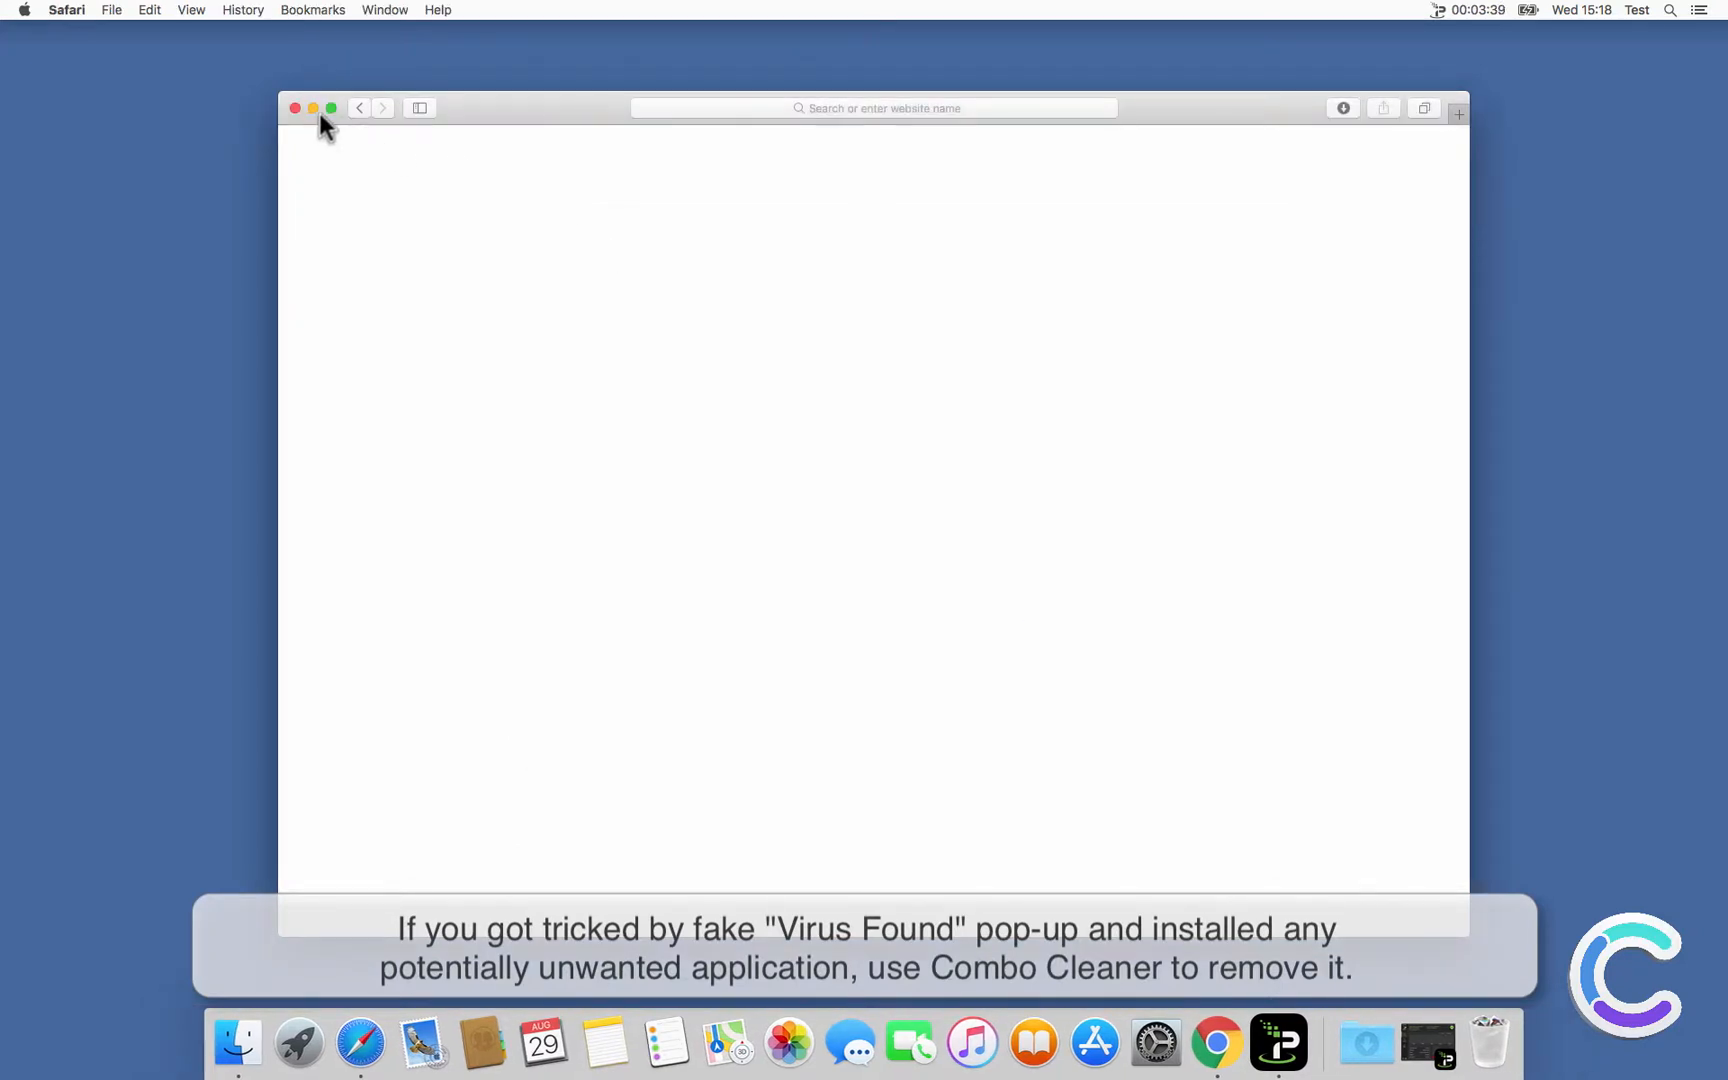
Close the blank window, relaunch Safari from the Dock, and load combocleaner.com
click(294, 108)
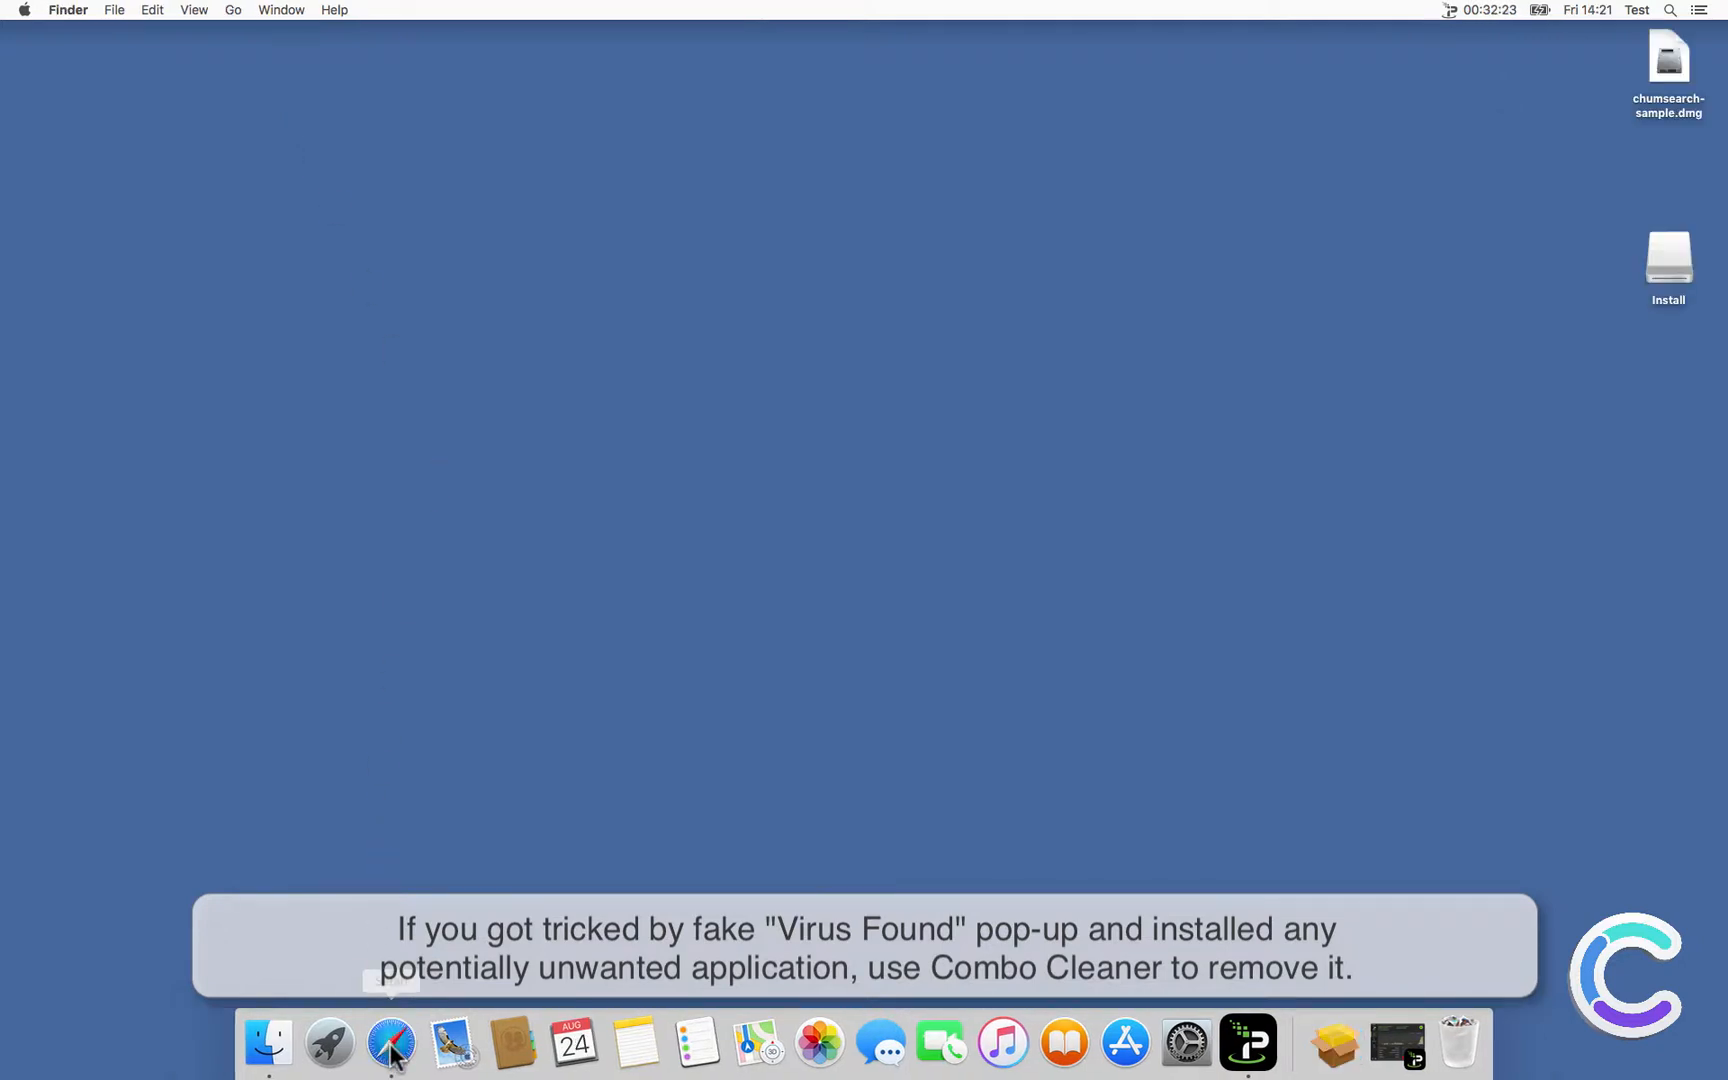
click(391, 1041)
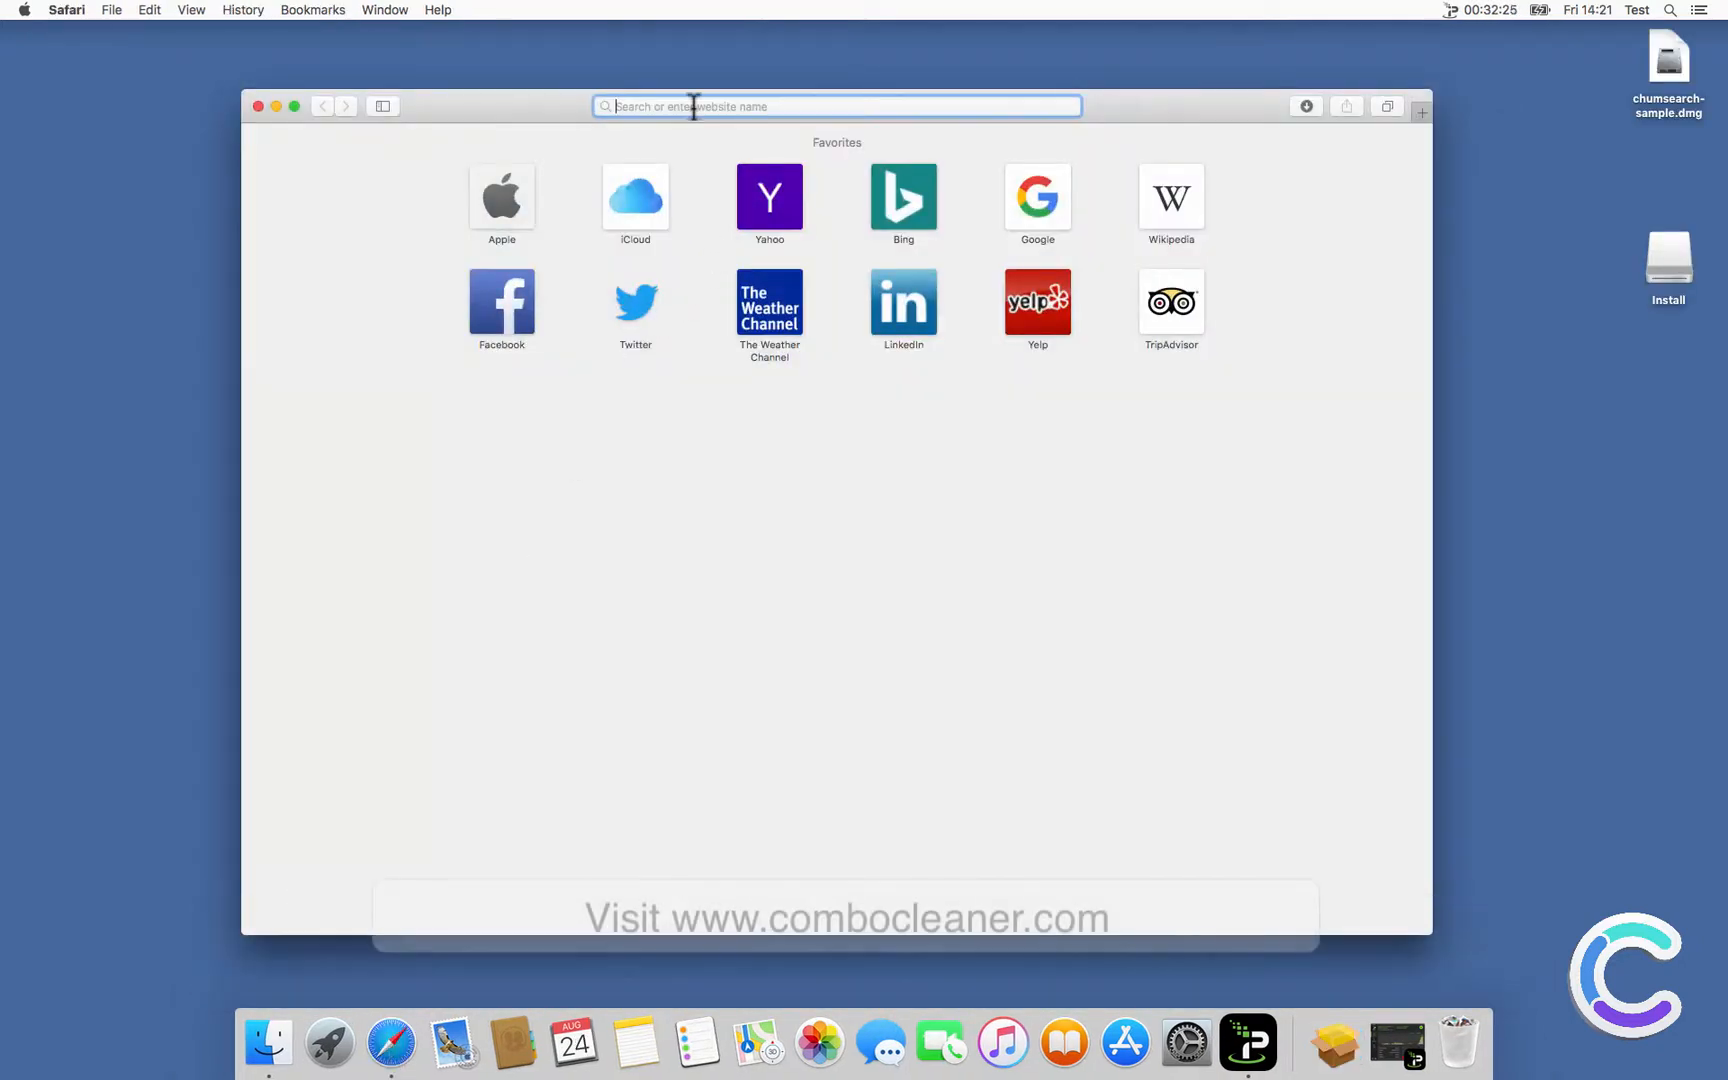
text(www.google.com)
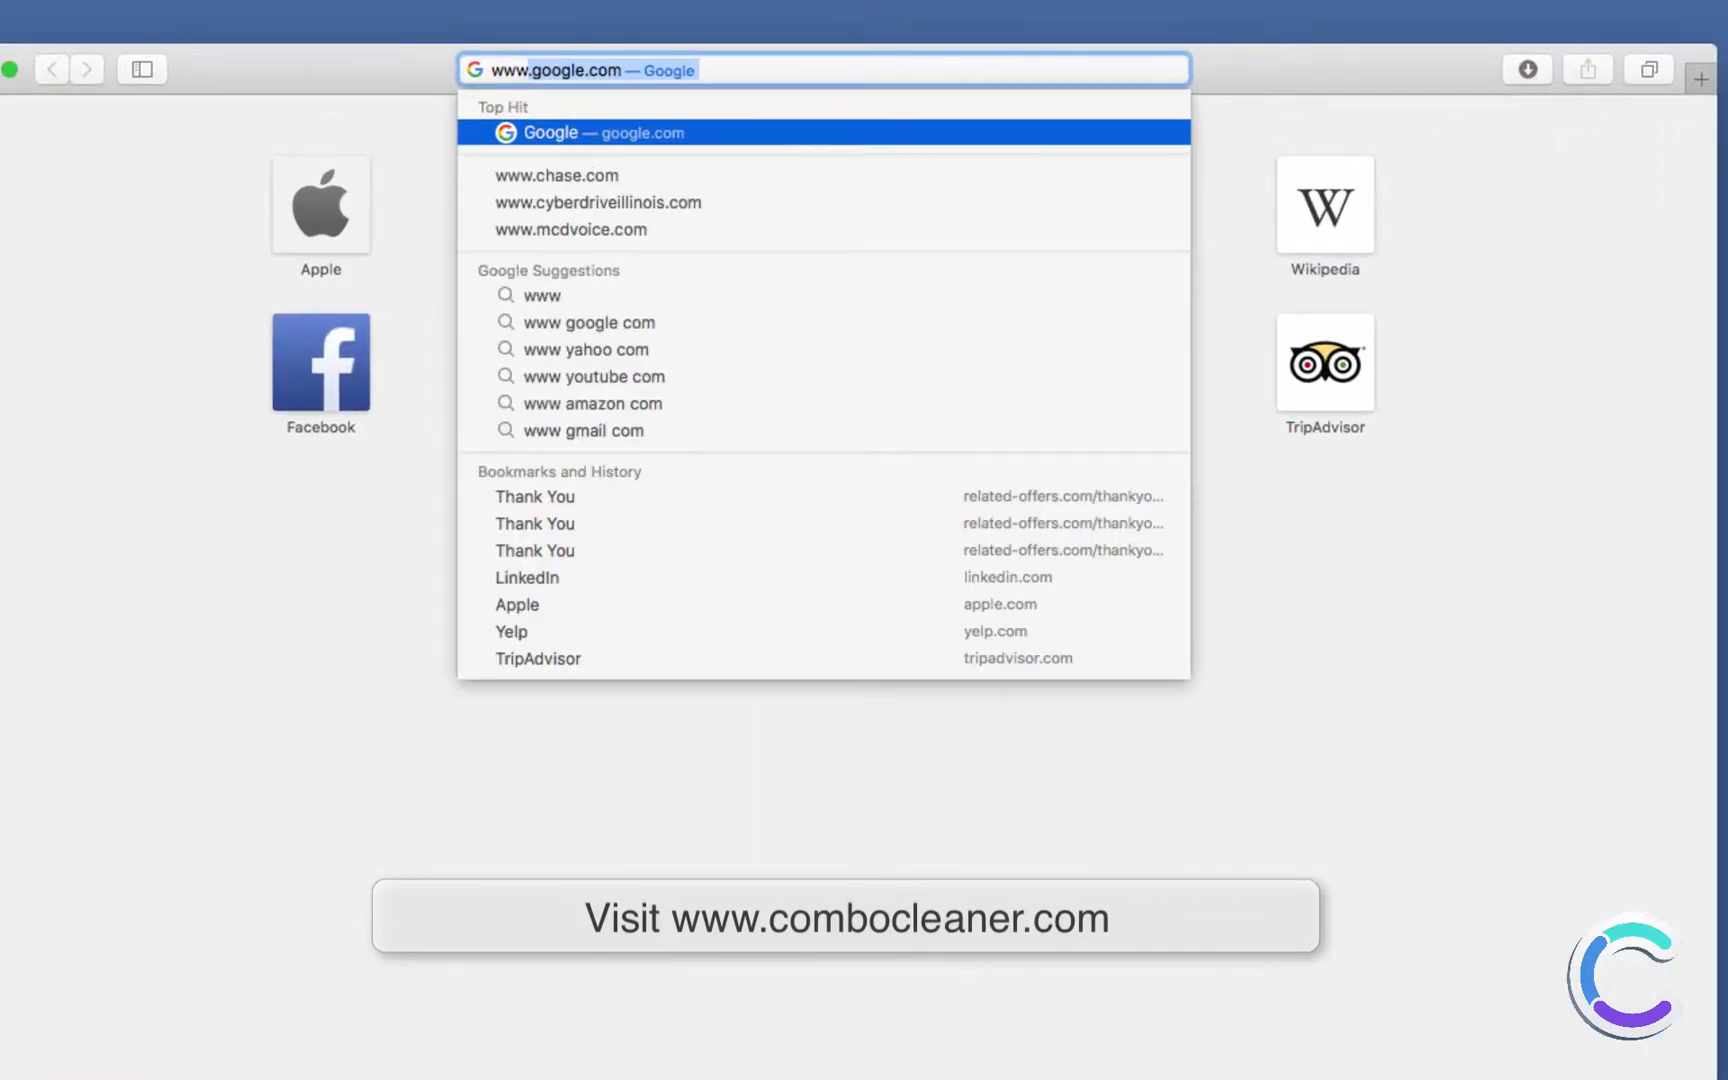
text(www.combocle)
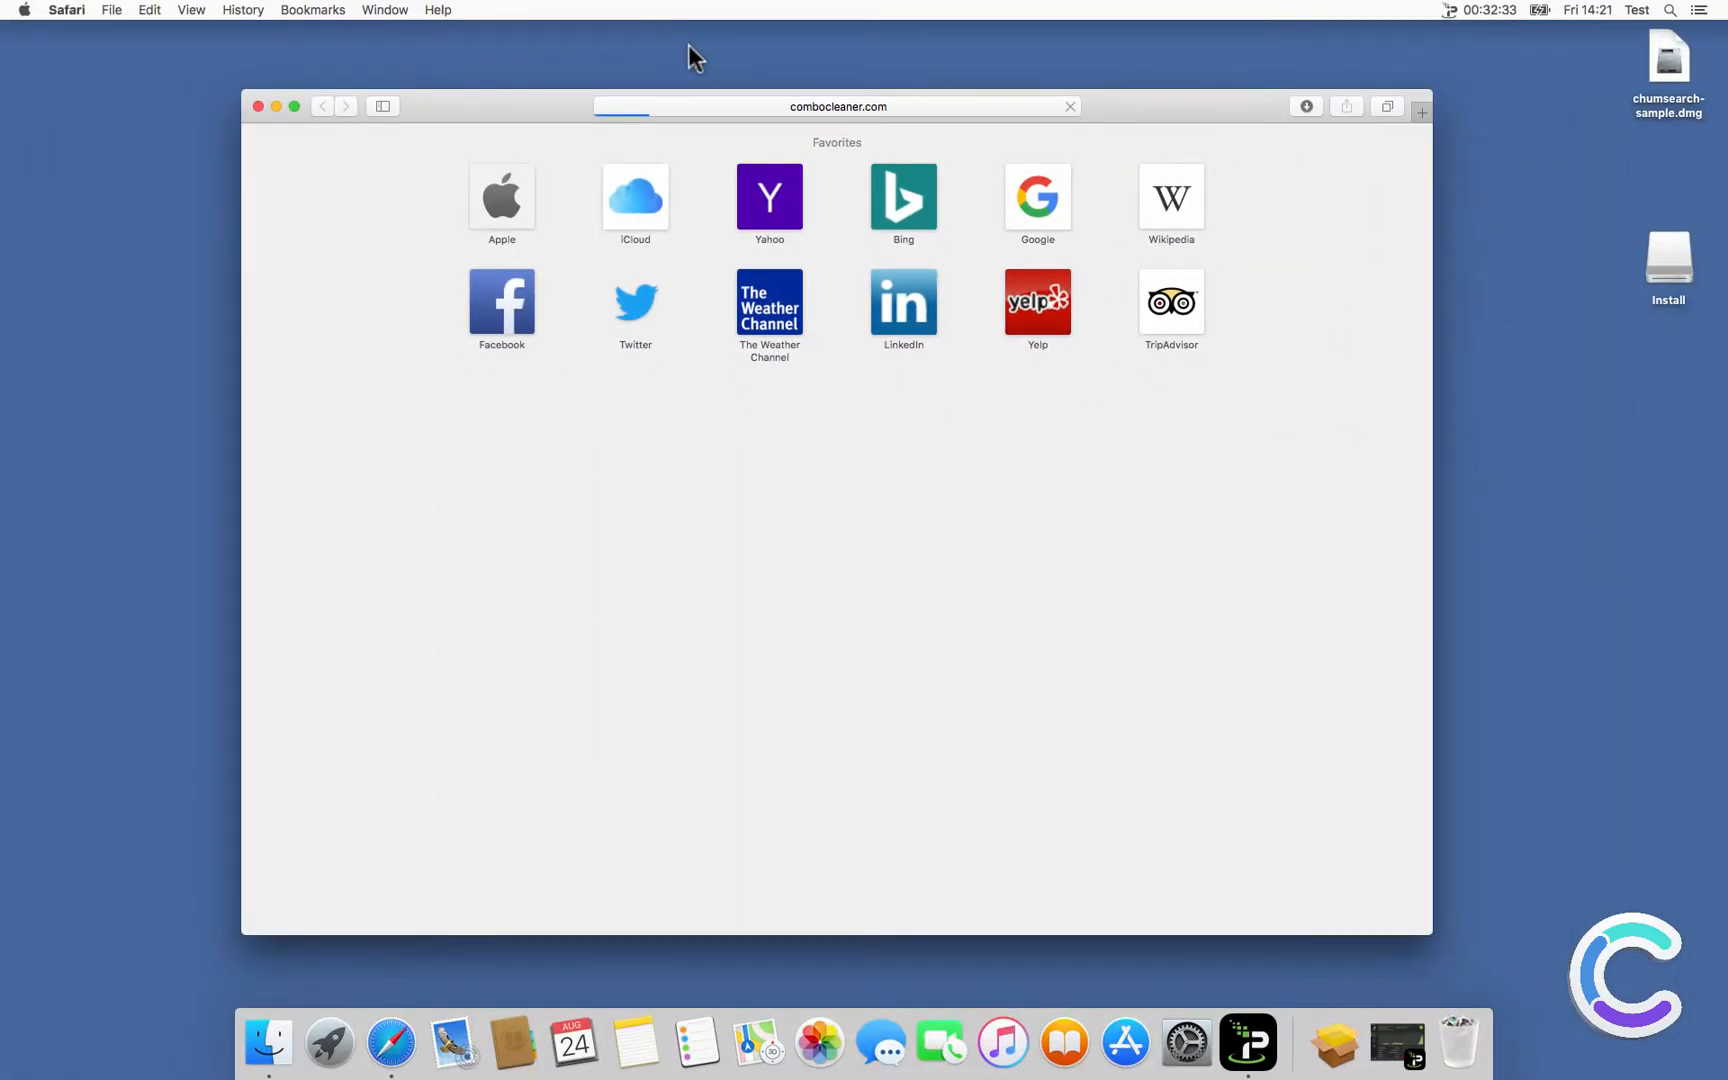
click(838, 106)
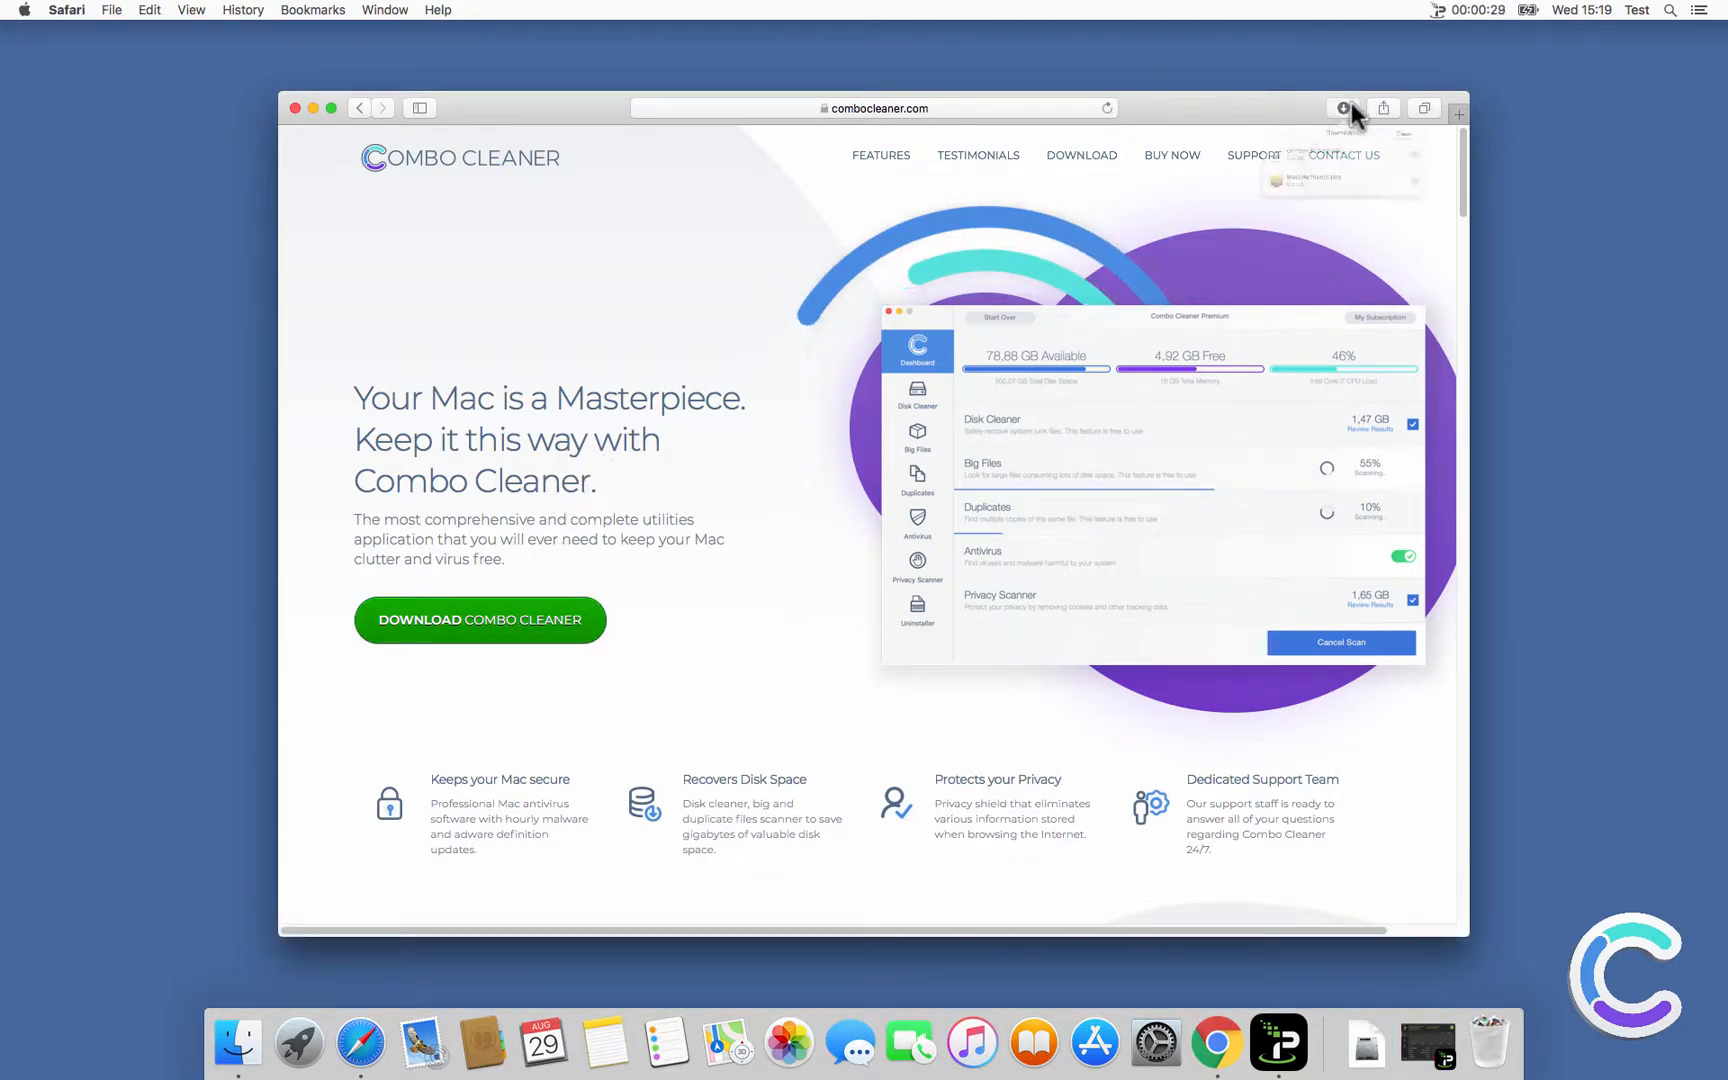
Mount the downloaded combocleaner.dmg and copy Combo Cleaner into Applications
click(1343, 108)
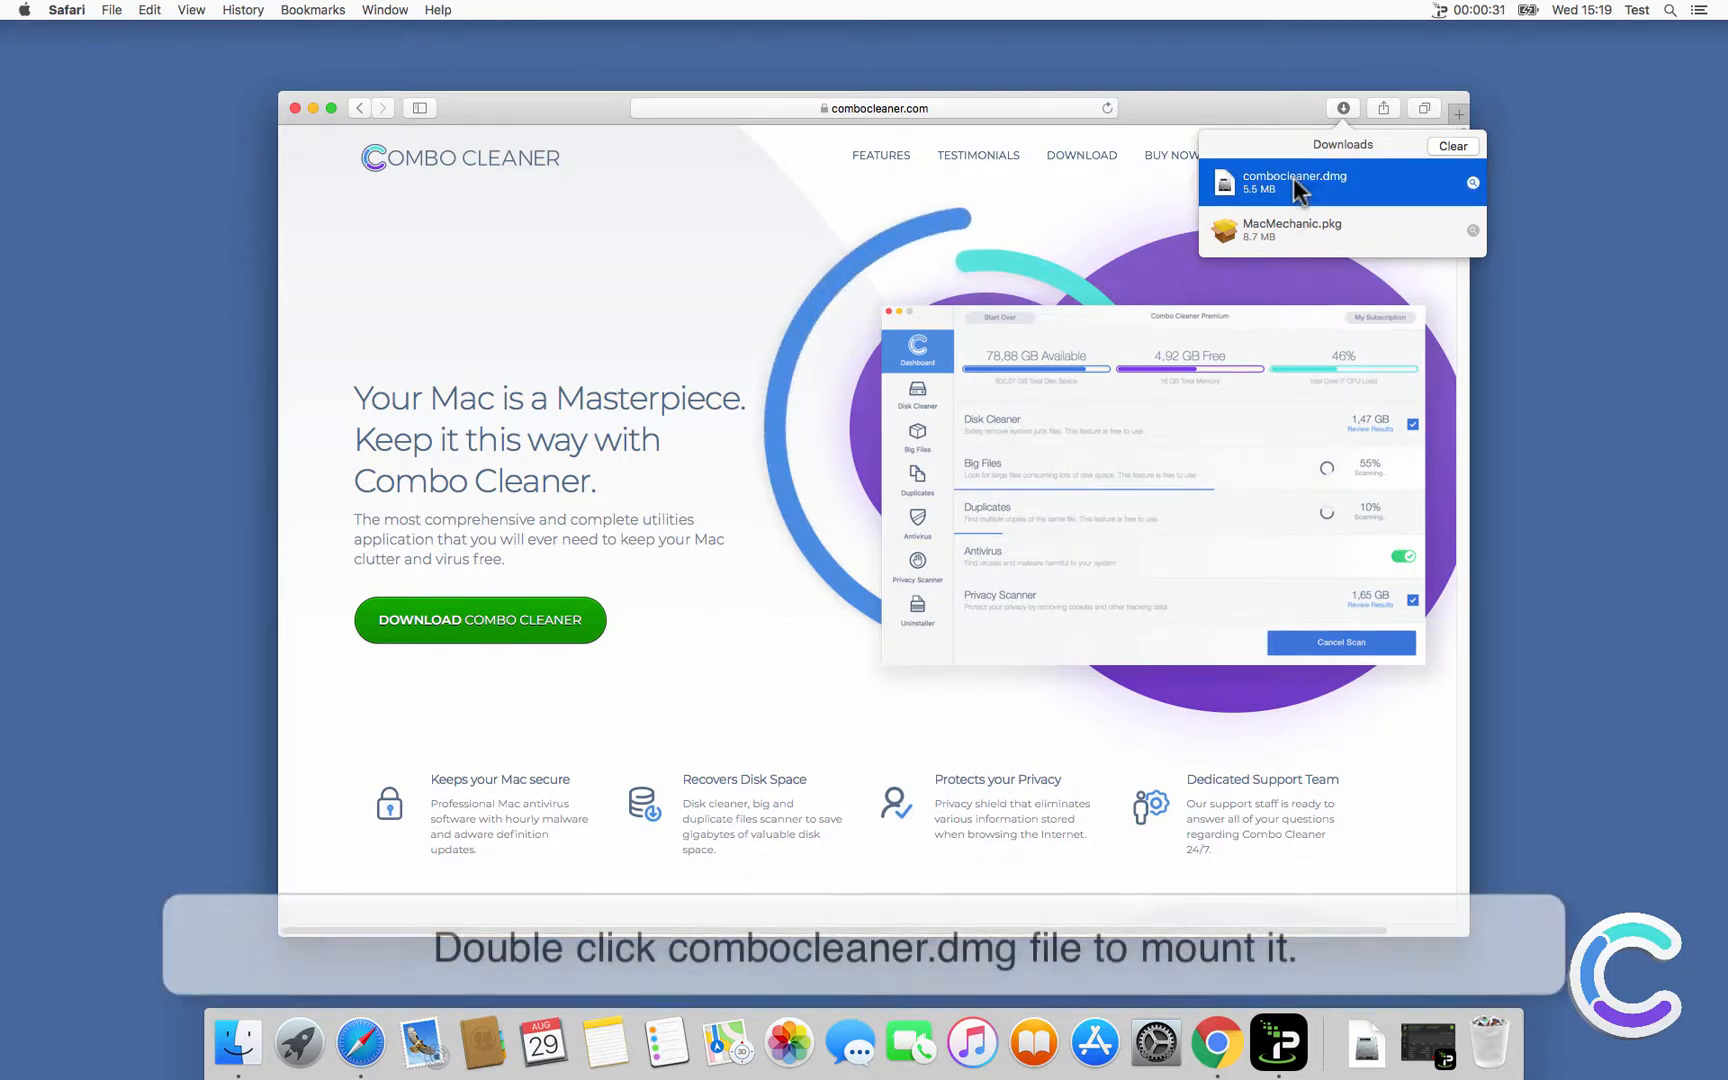
double_click(1295, 183)
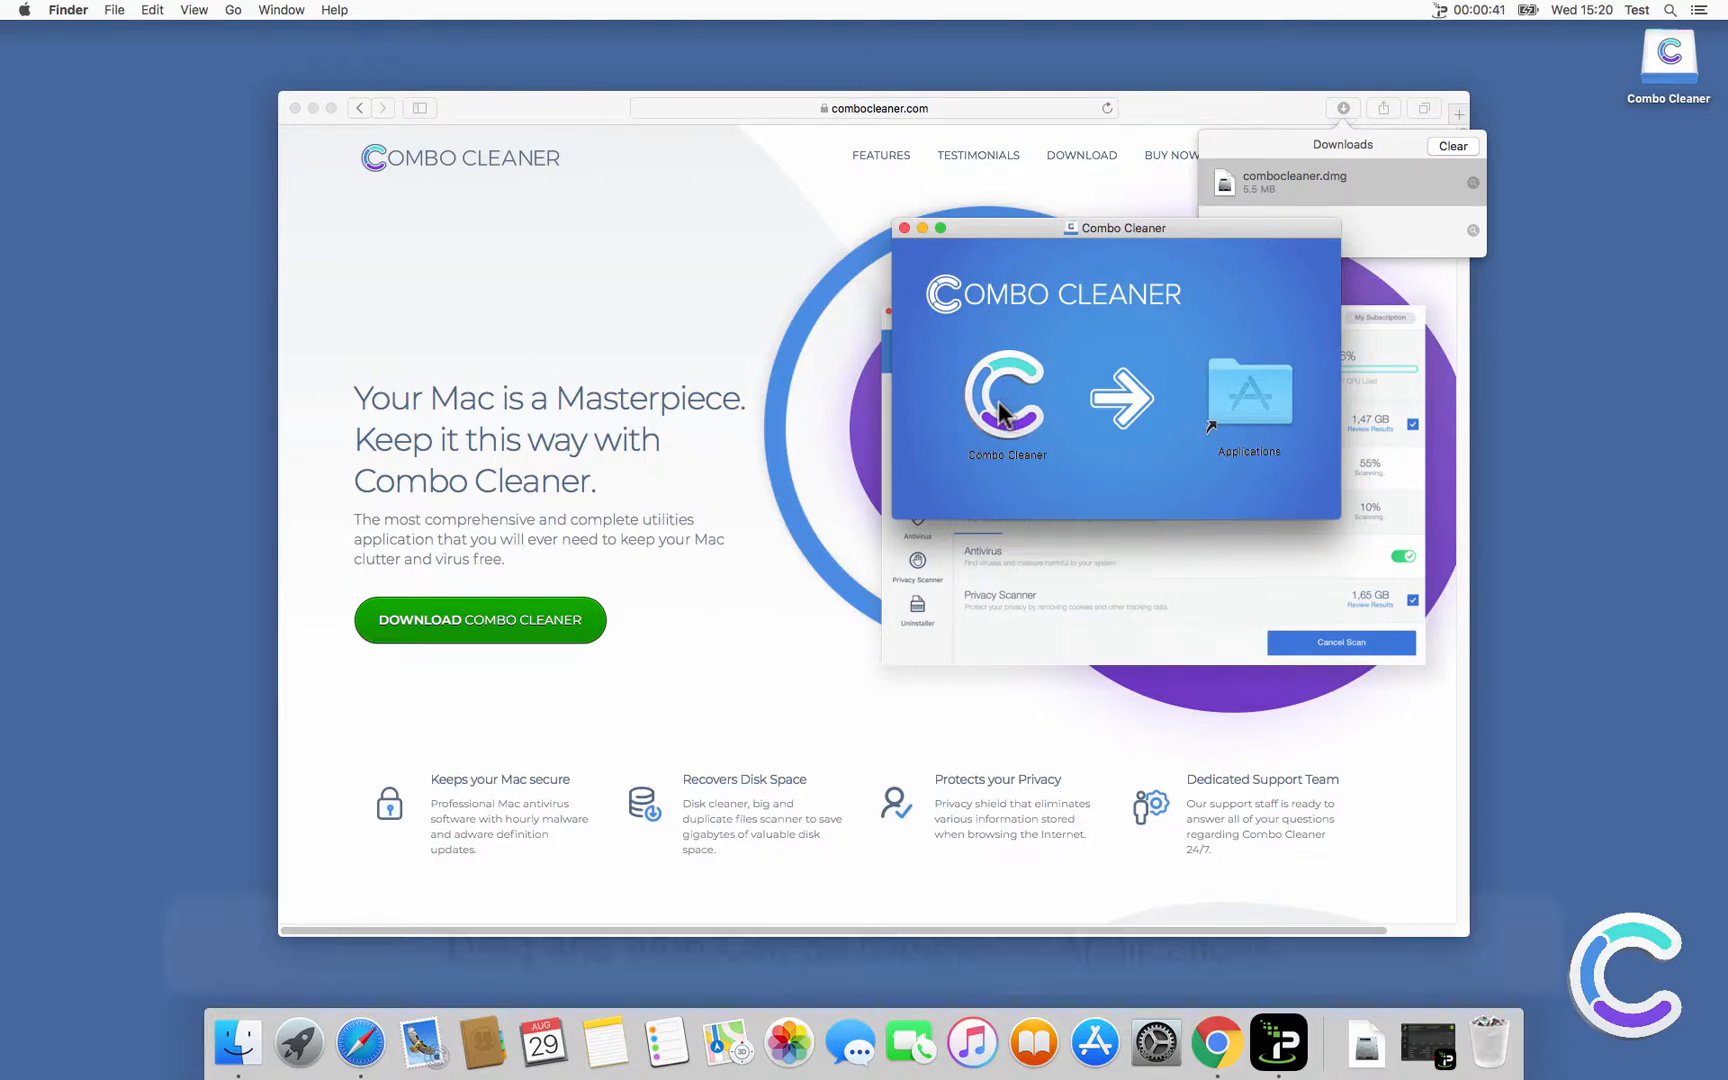
drag(1003, 397, 1256, 397)
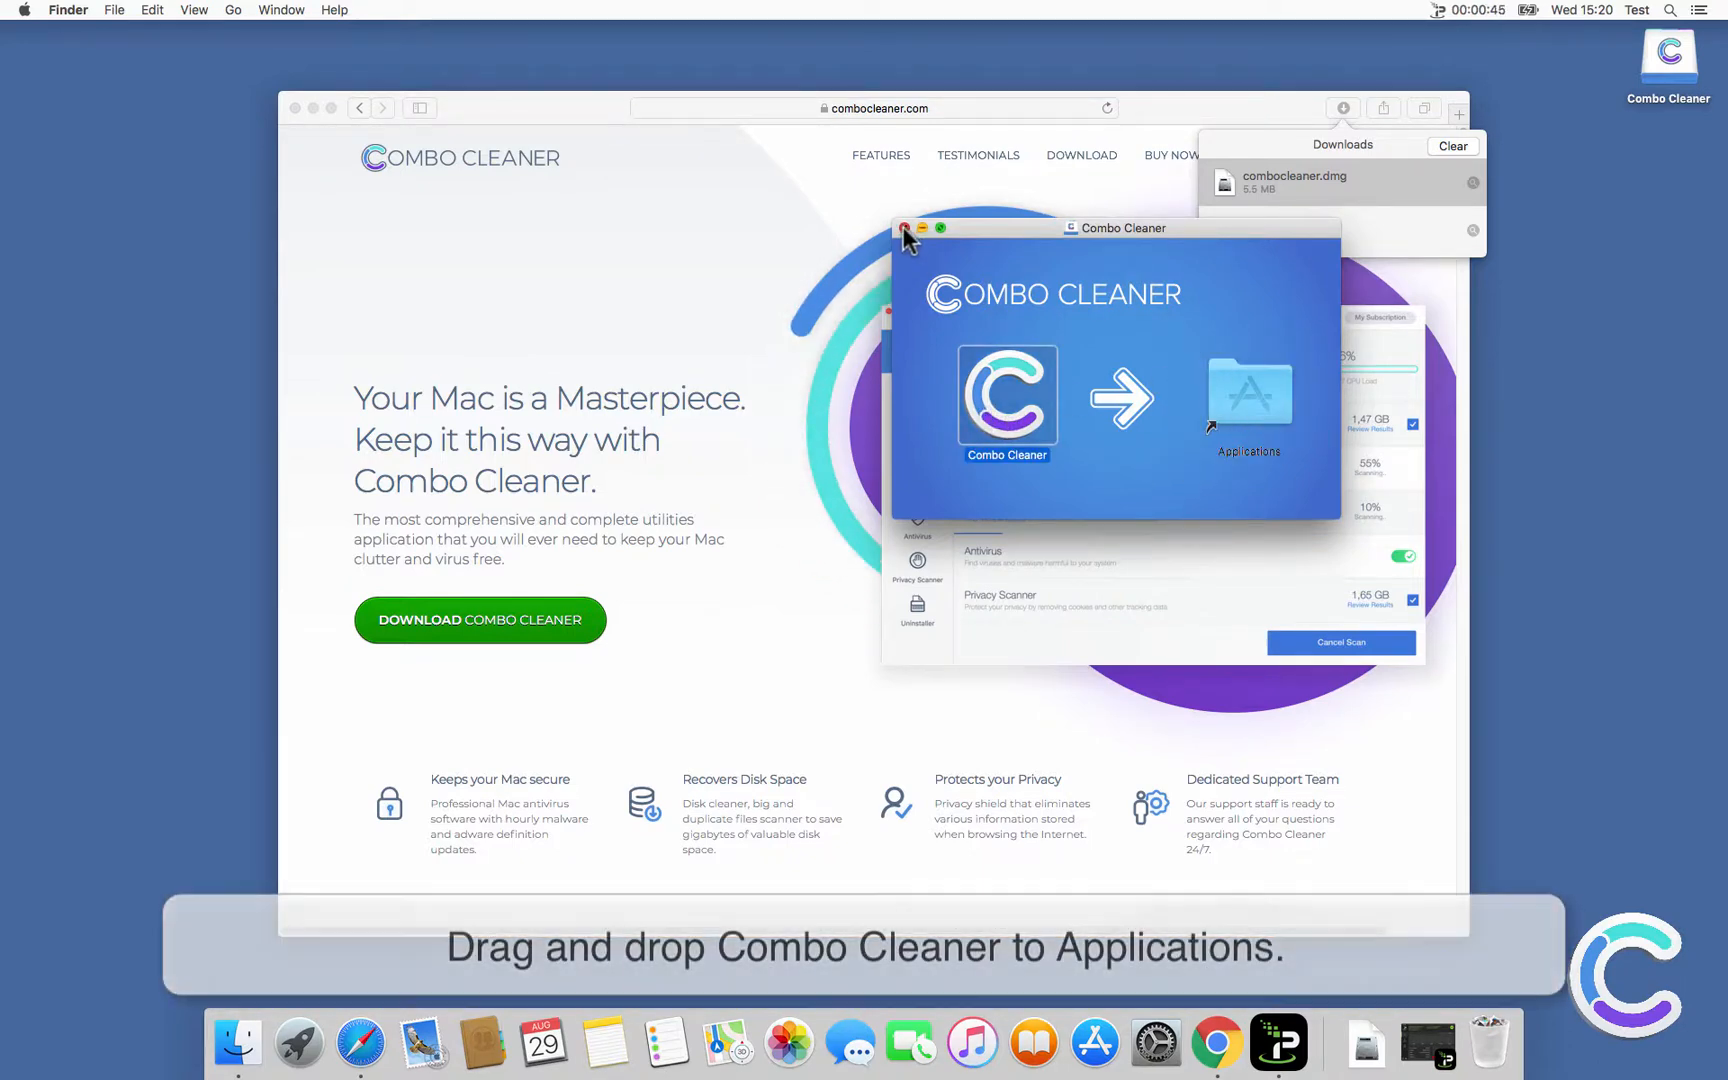
Close the installer and Safari windows and bring up Launchpad to start Combo Cleaner
click(905, 228)
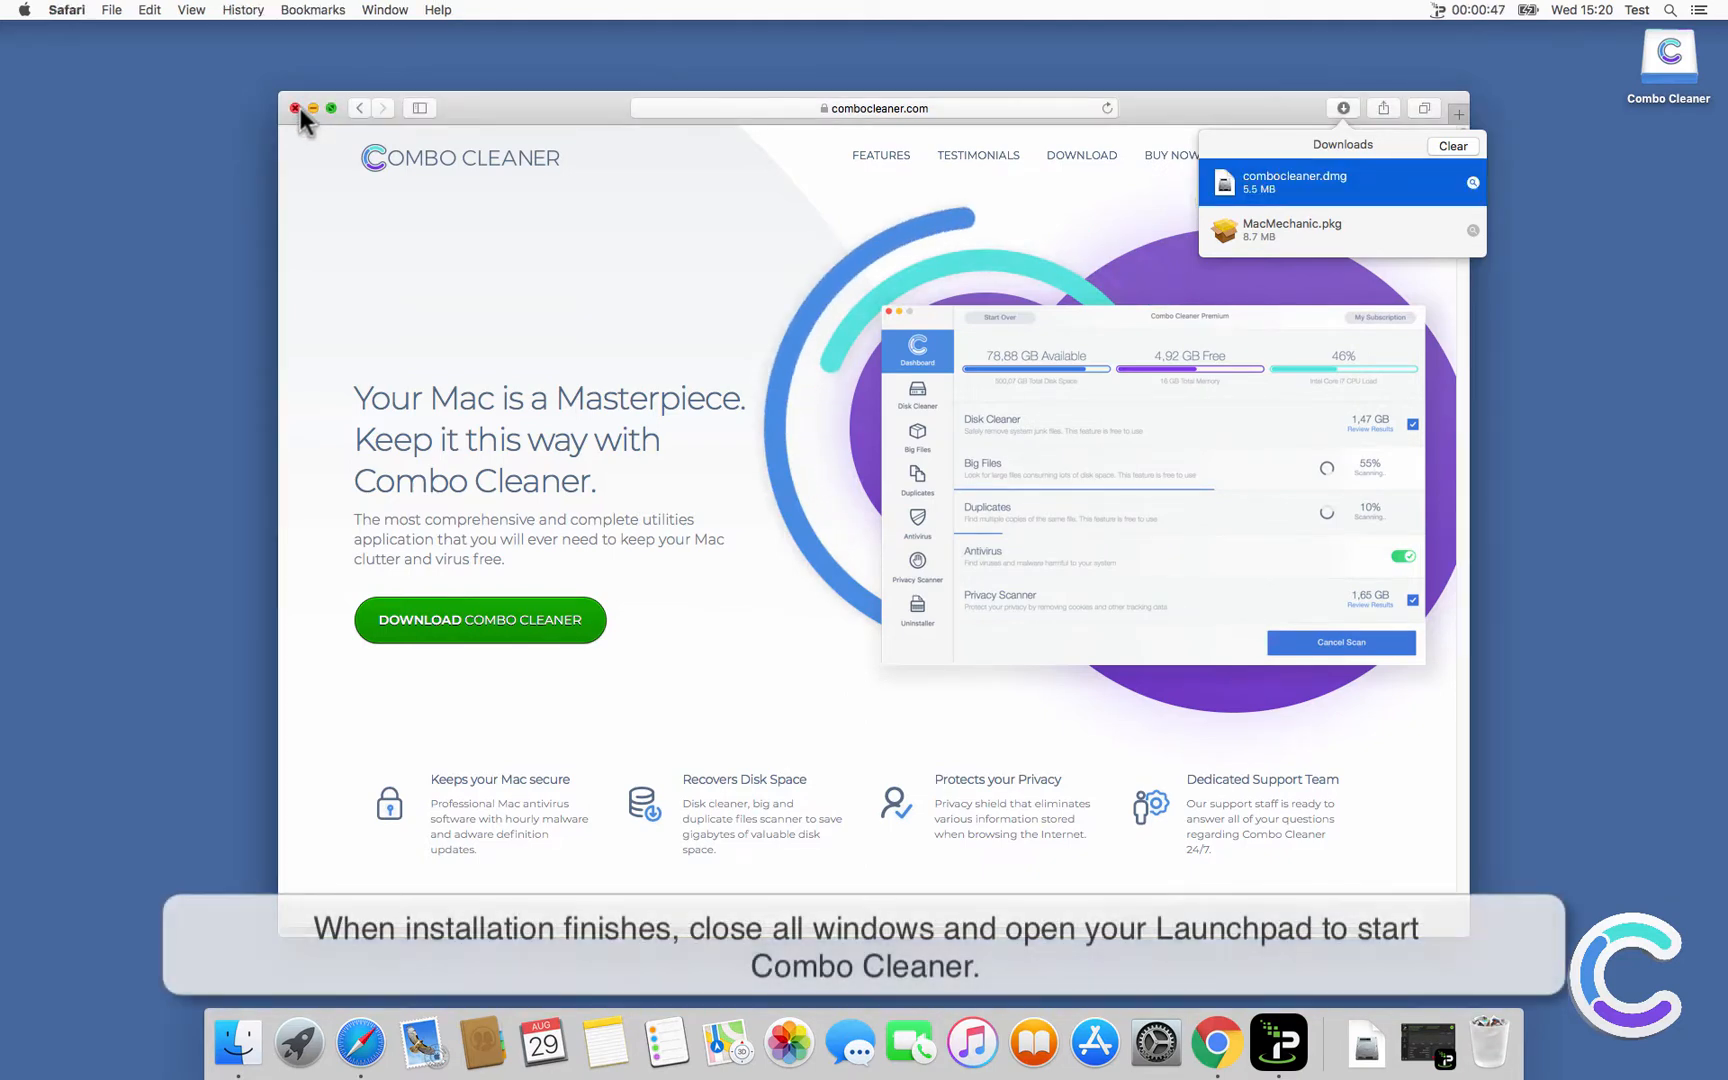
click(294, 108)
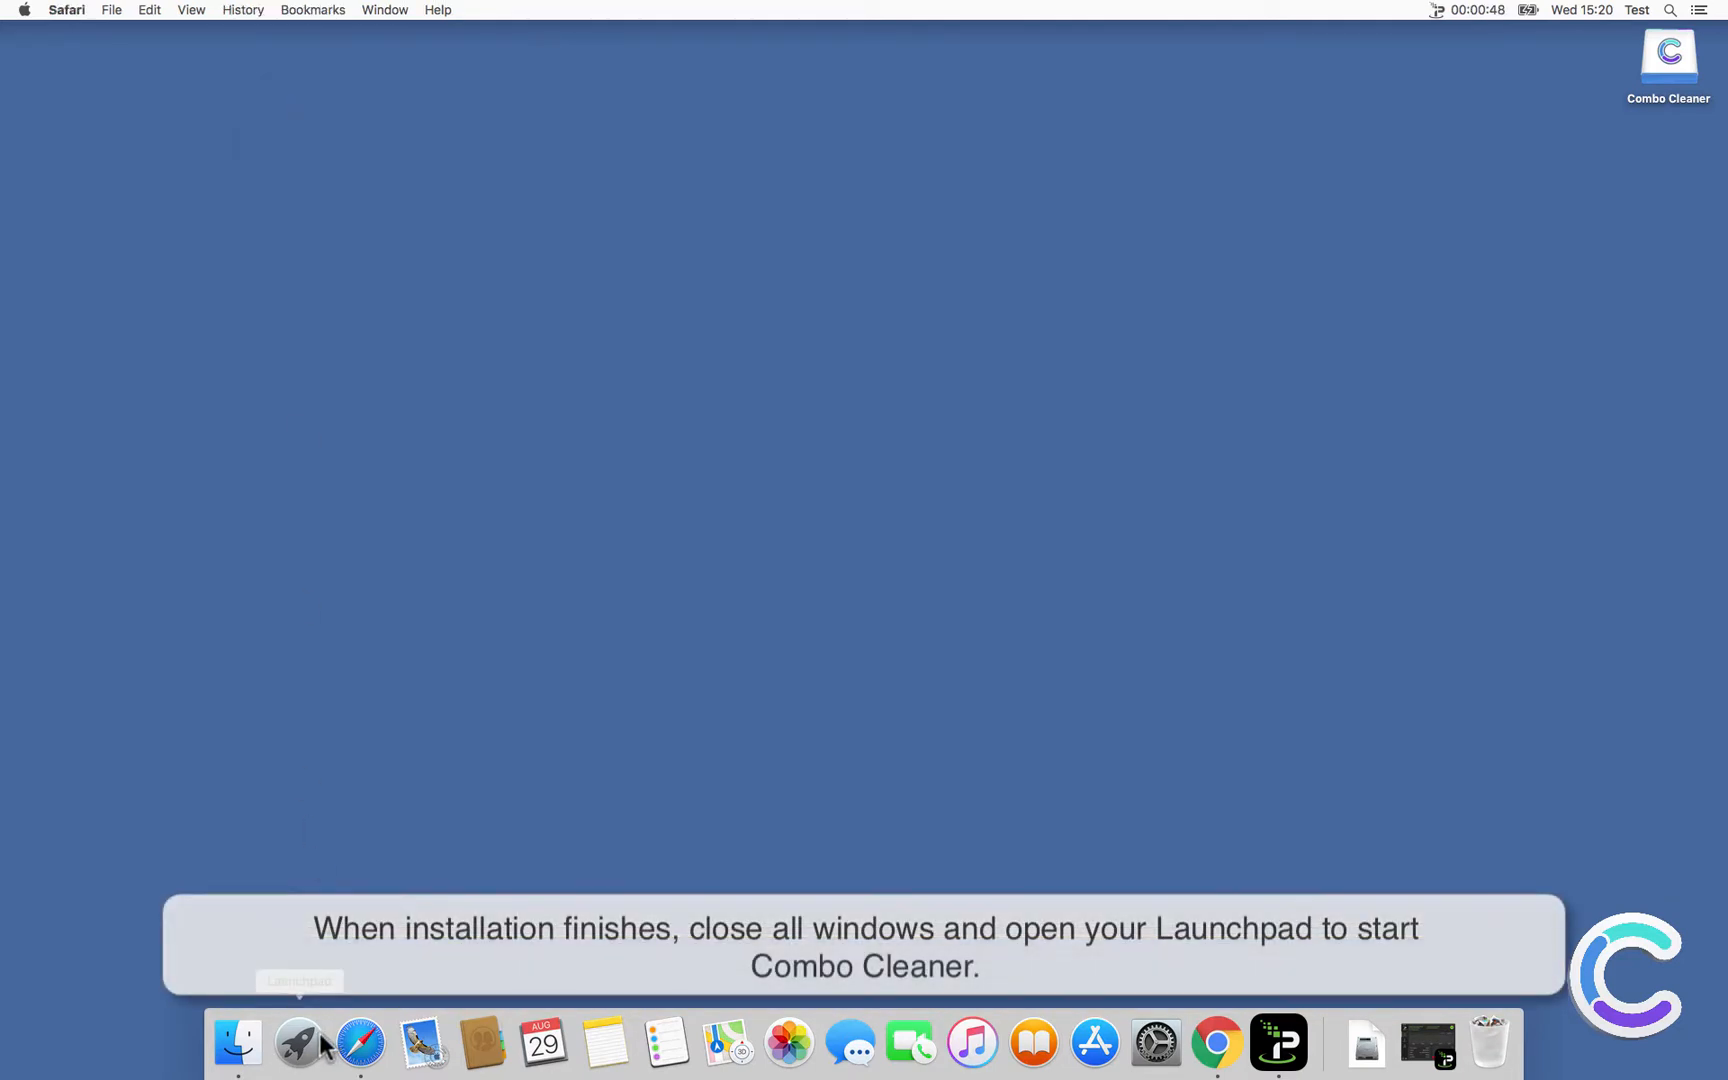
click(298, 1041)
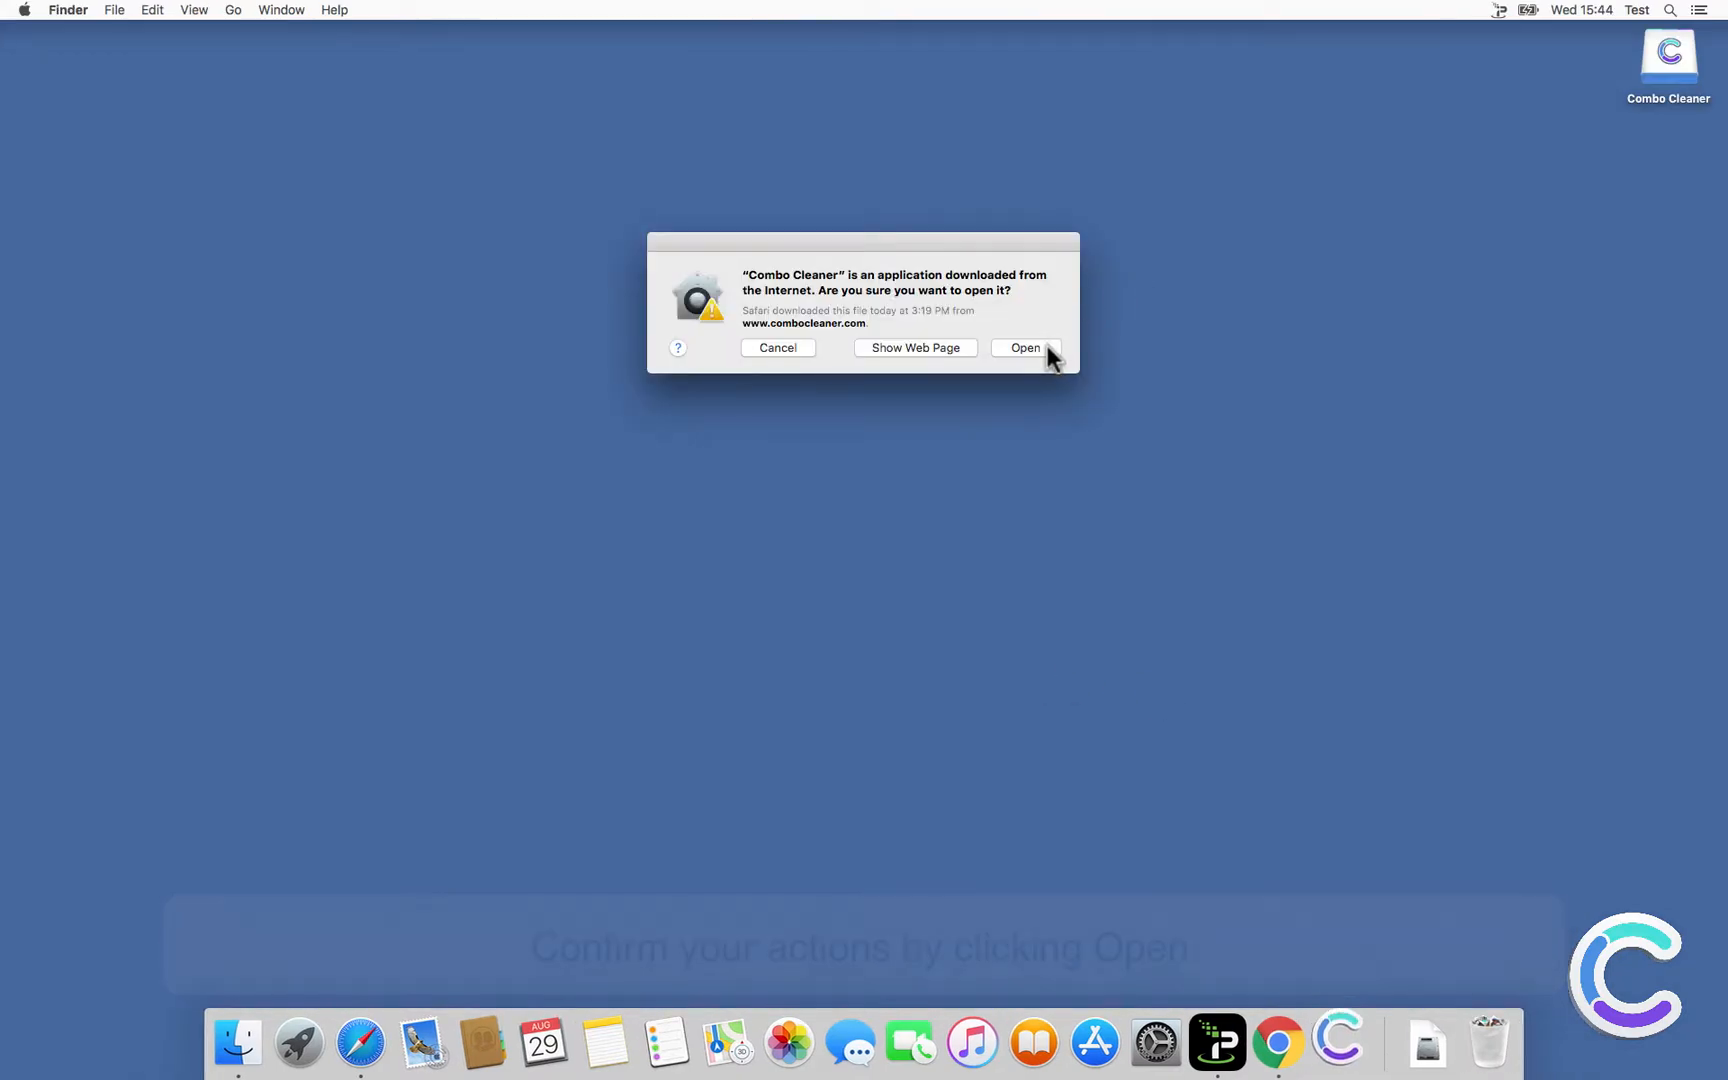
Confirm opening Combo Cleaner and start a Full Scan from the Antivirus section
click(1024, 347)
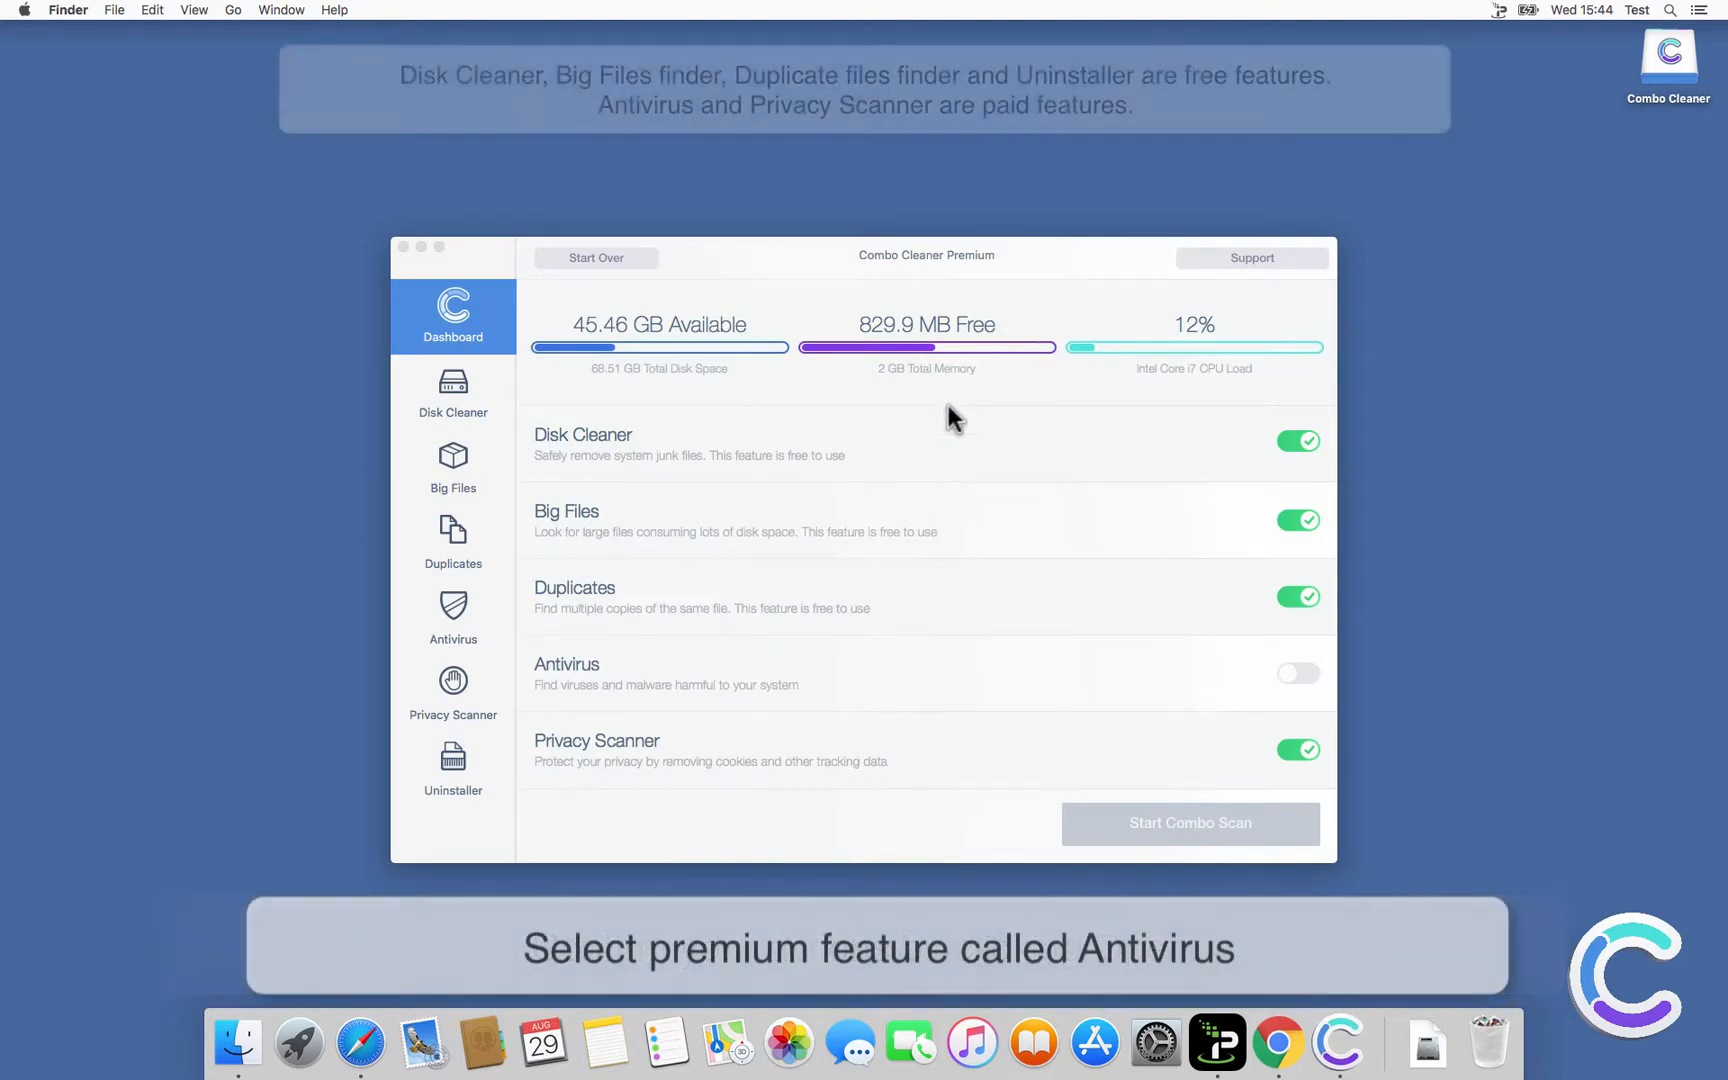
click(452, 617)
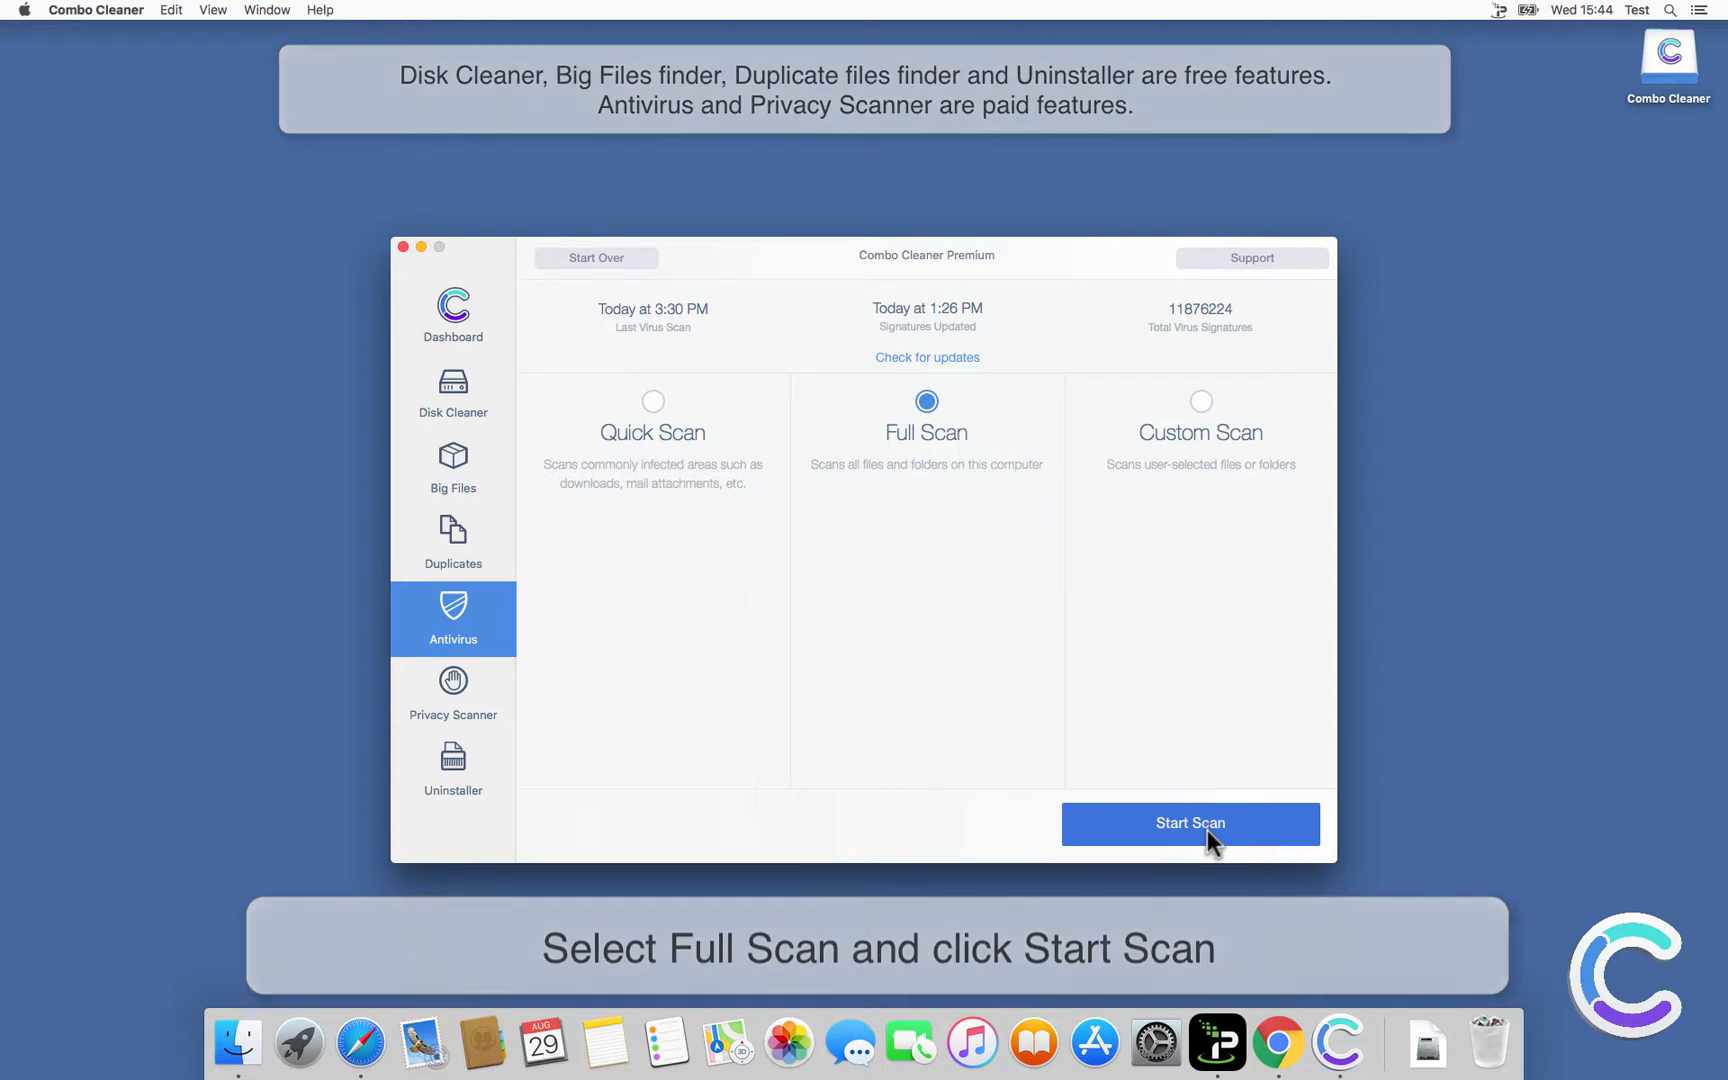
click(1190, 823)
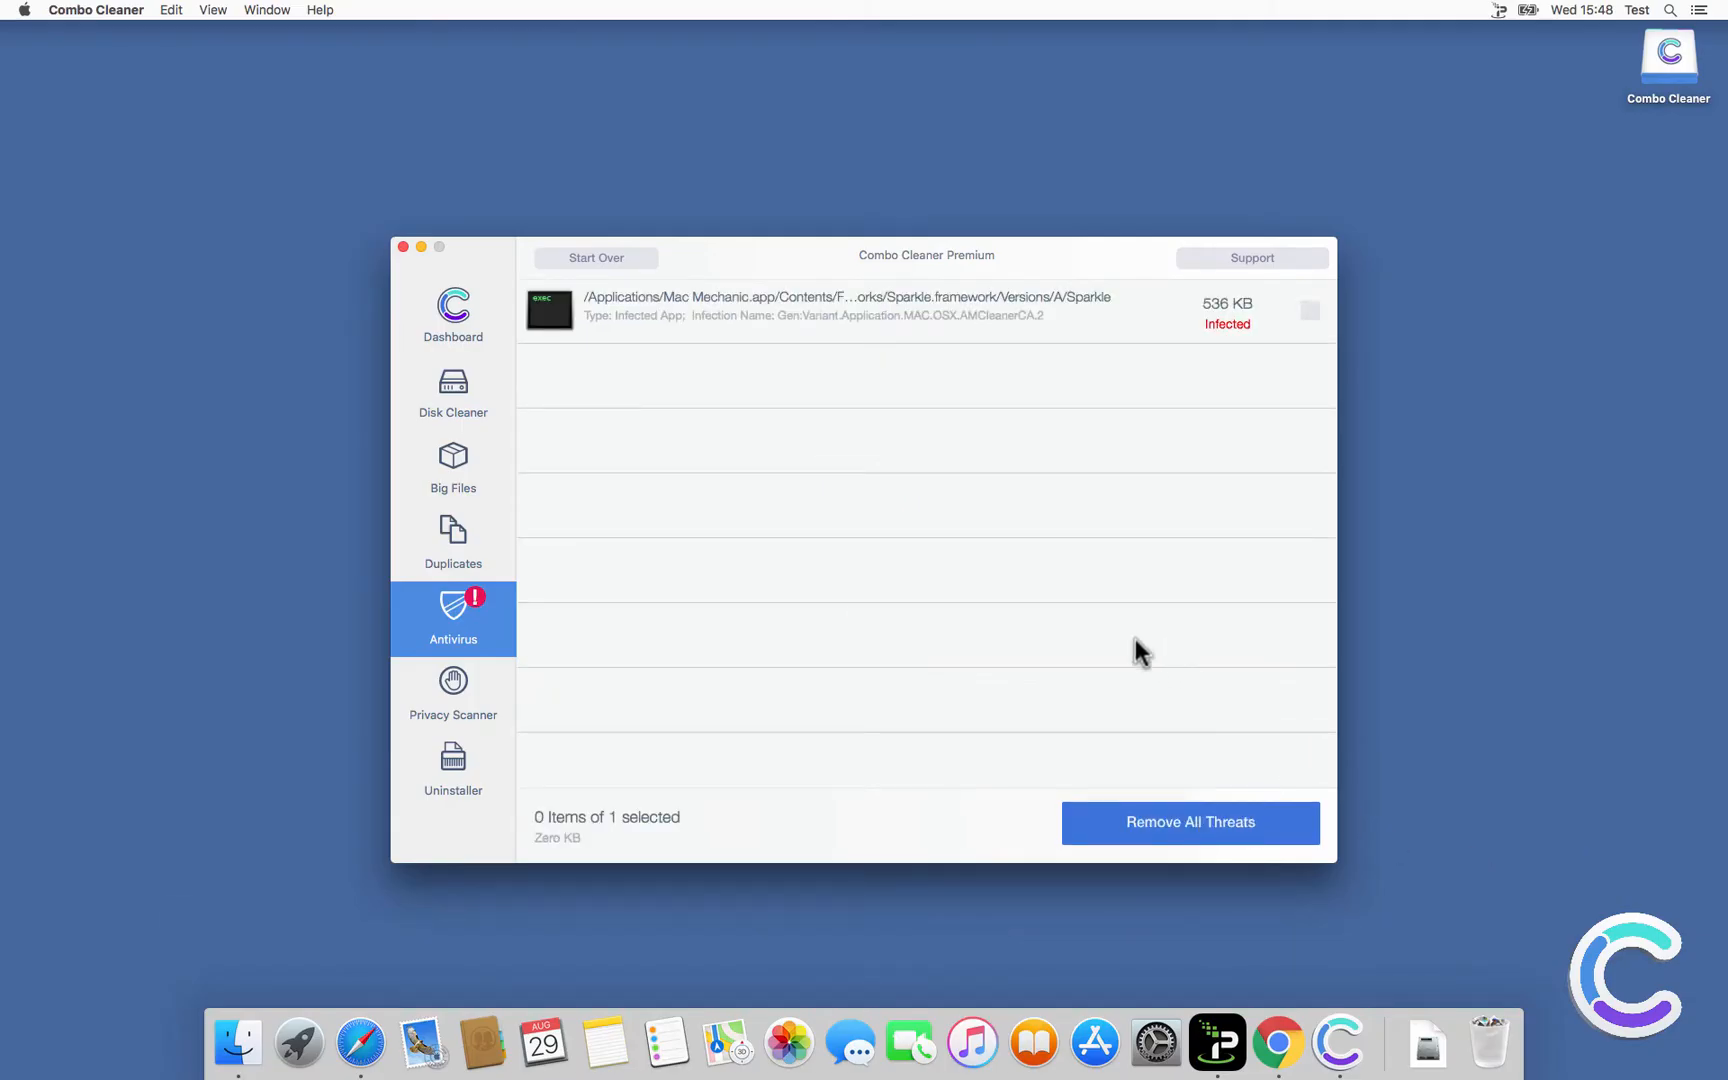
Remove the flagged Mac Mechanic threat using the administrator password and accept restarting now
click(1189, 822)
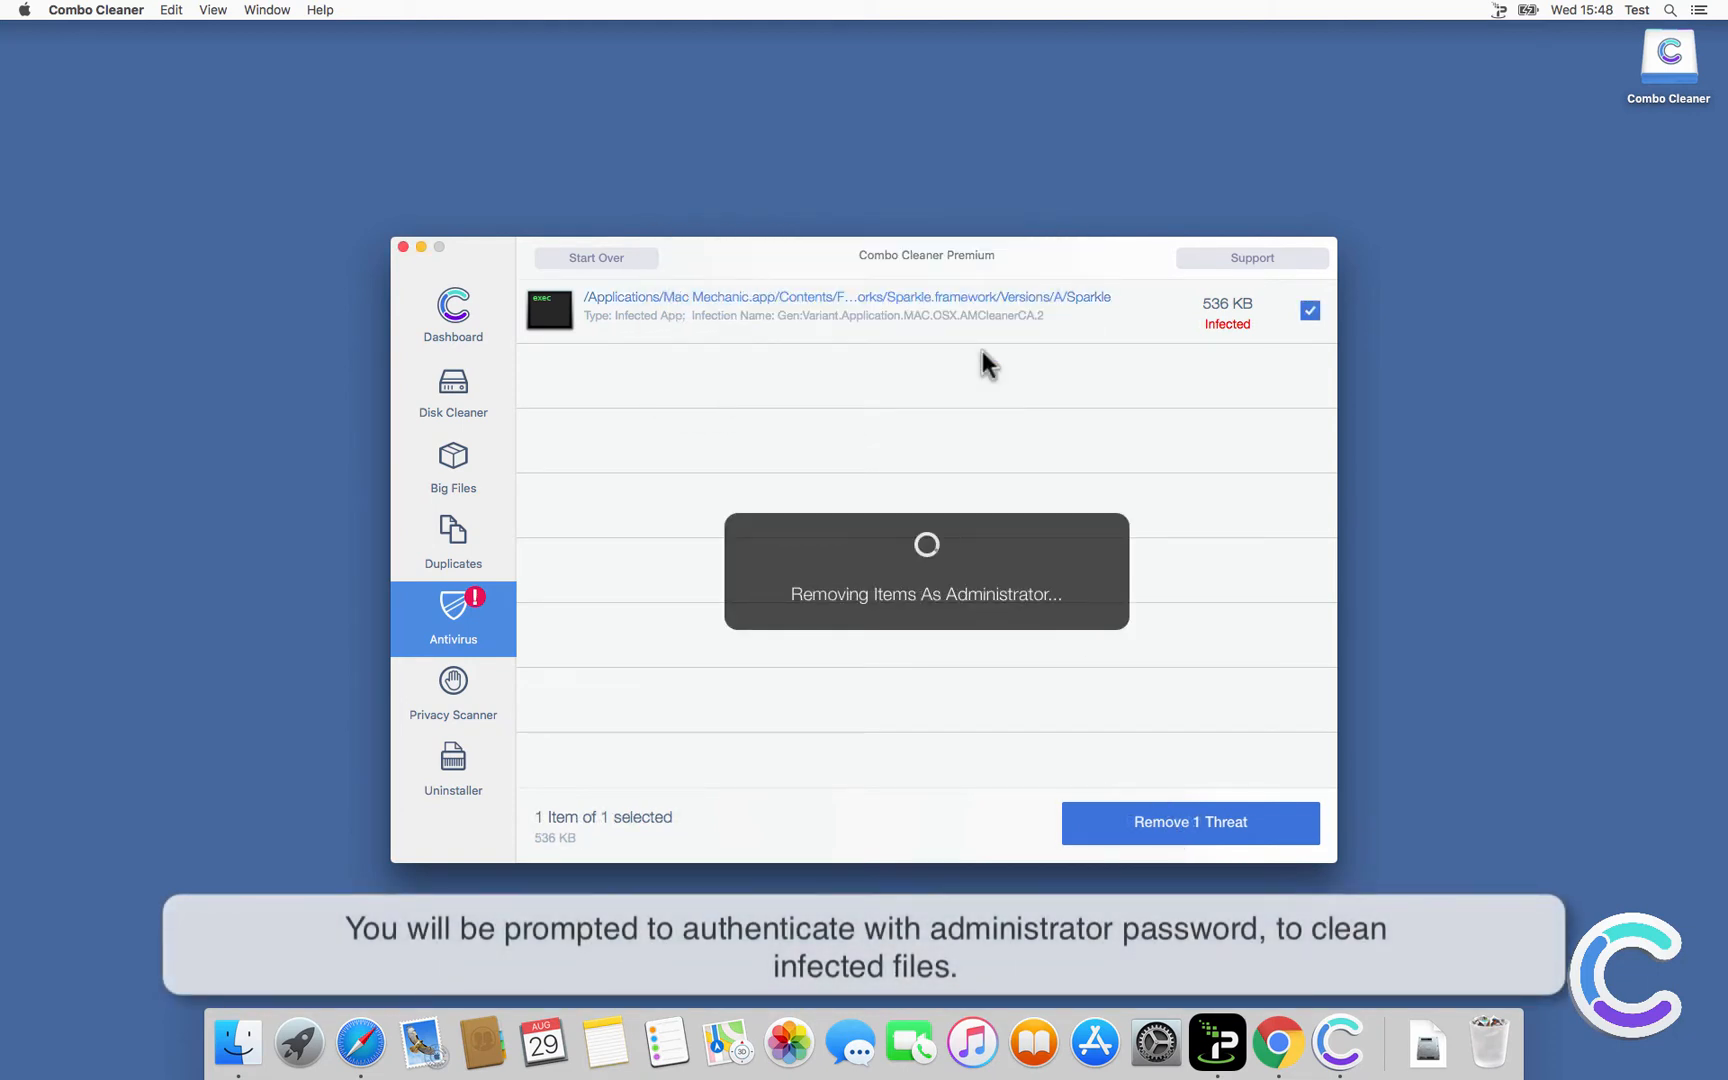
text(••••)
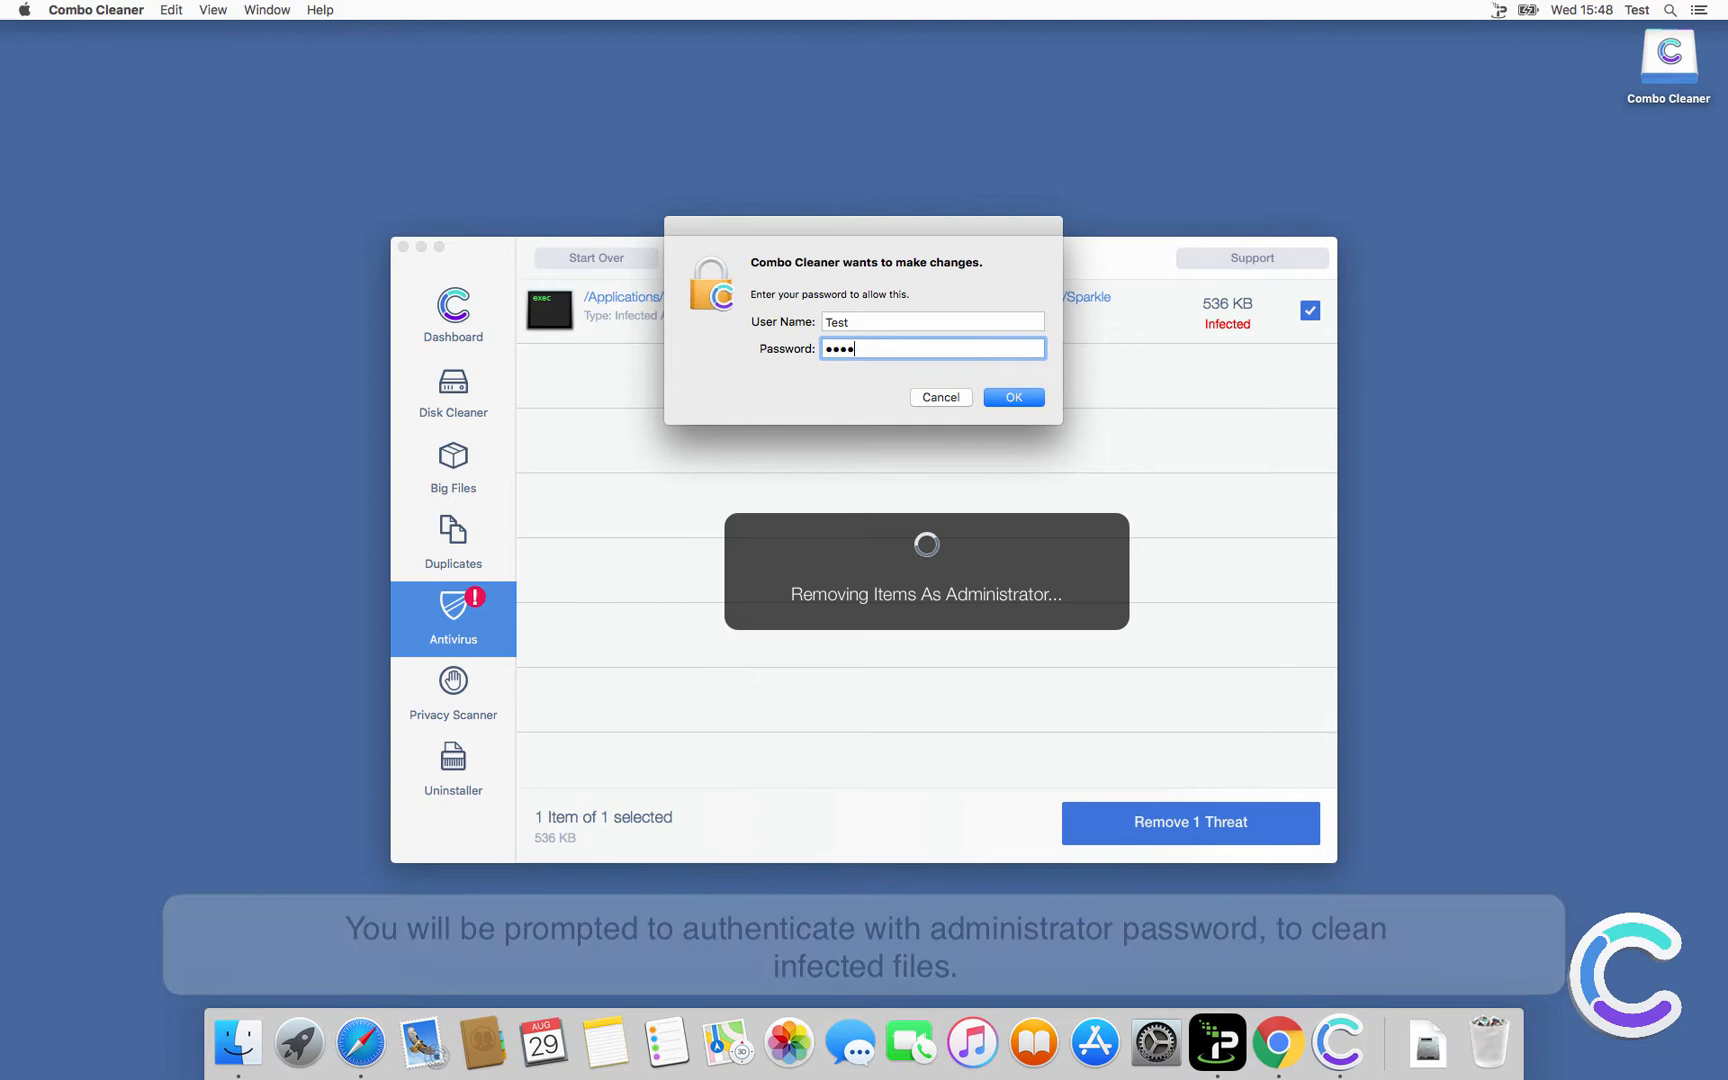
click(1012, 397)
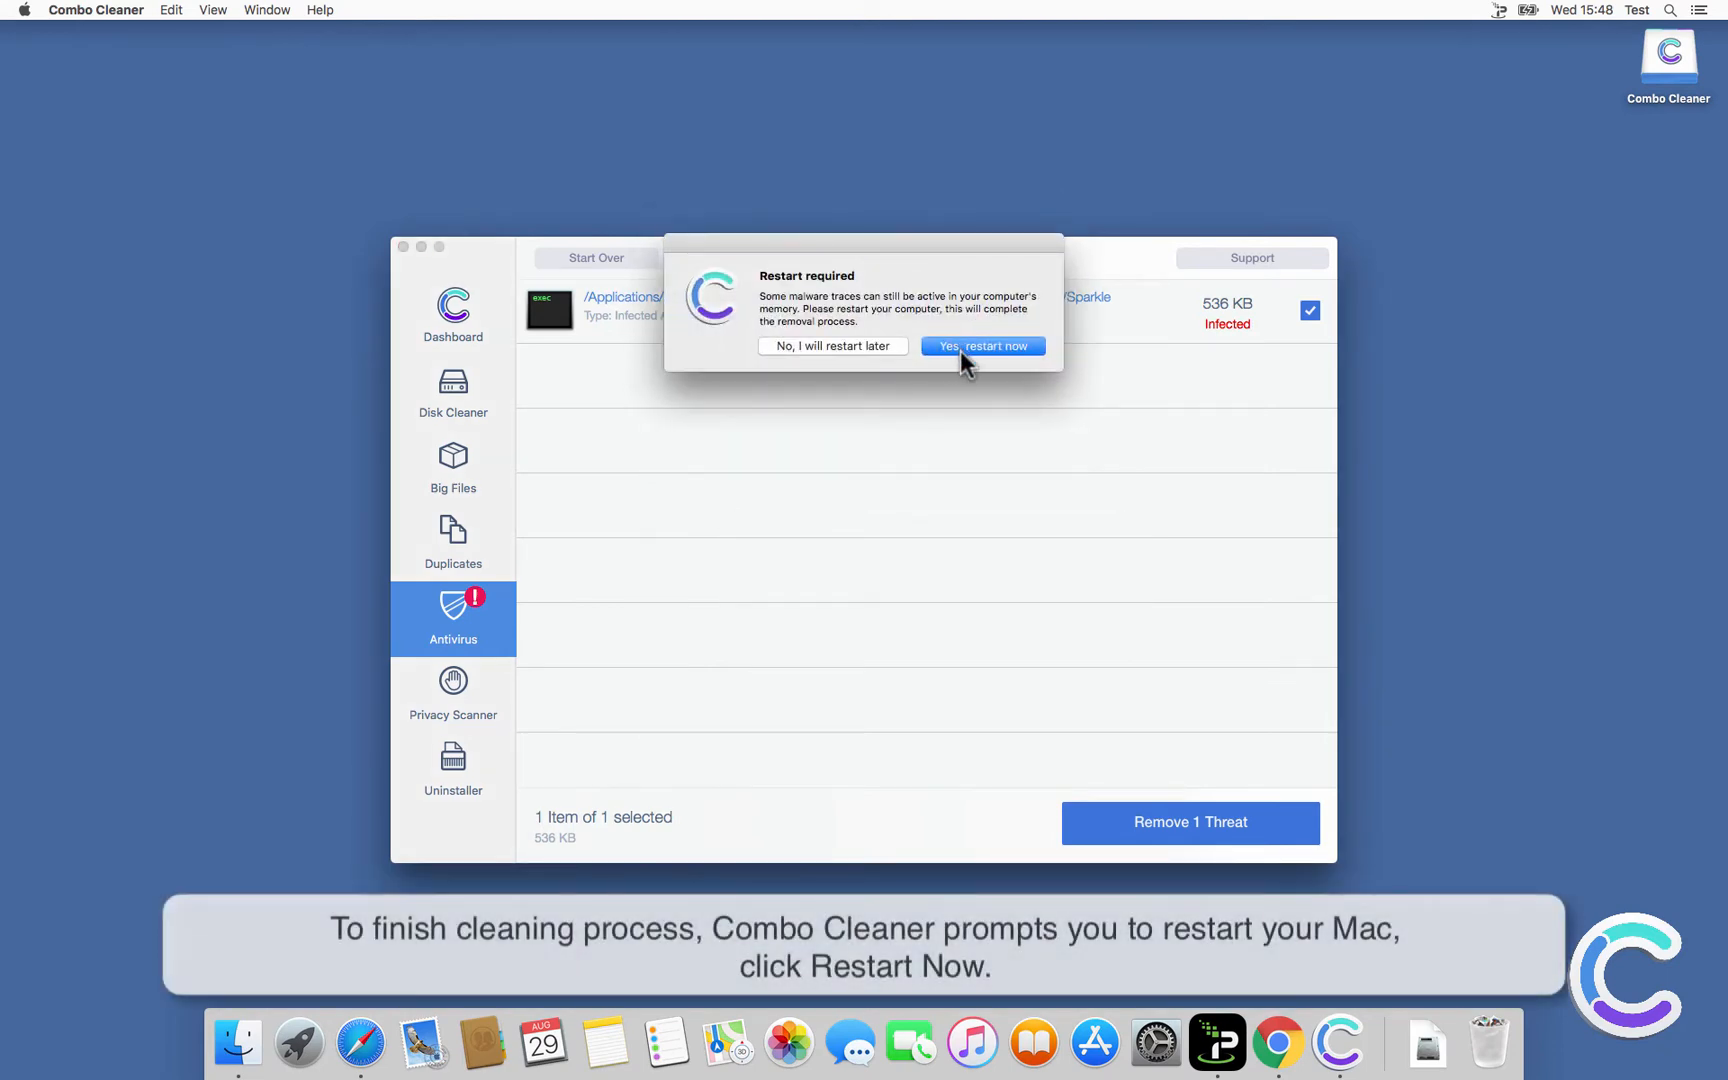
click(982, 346)
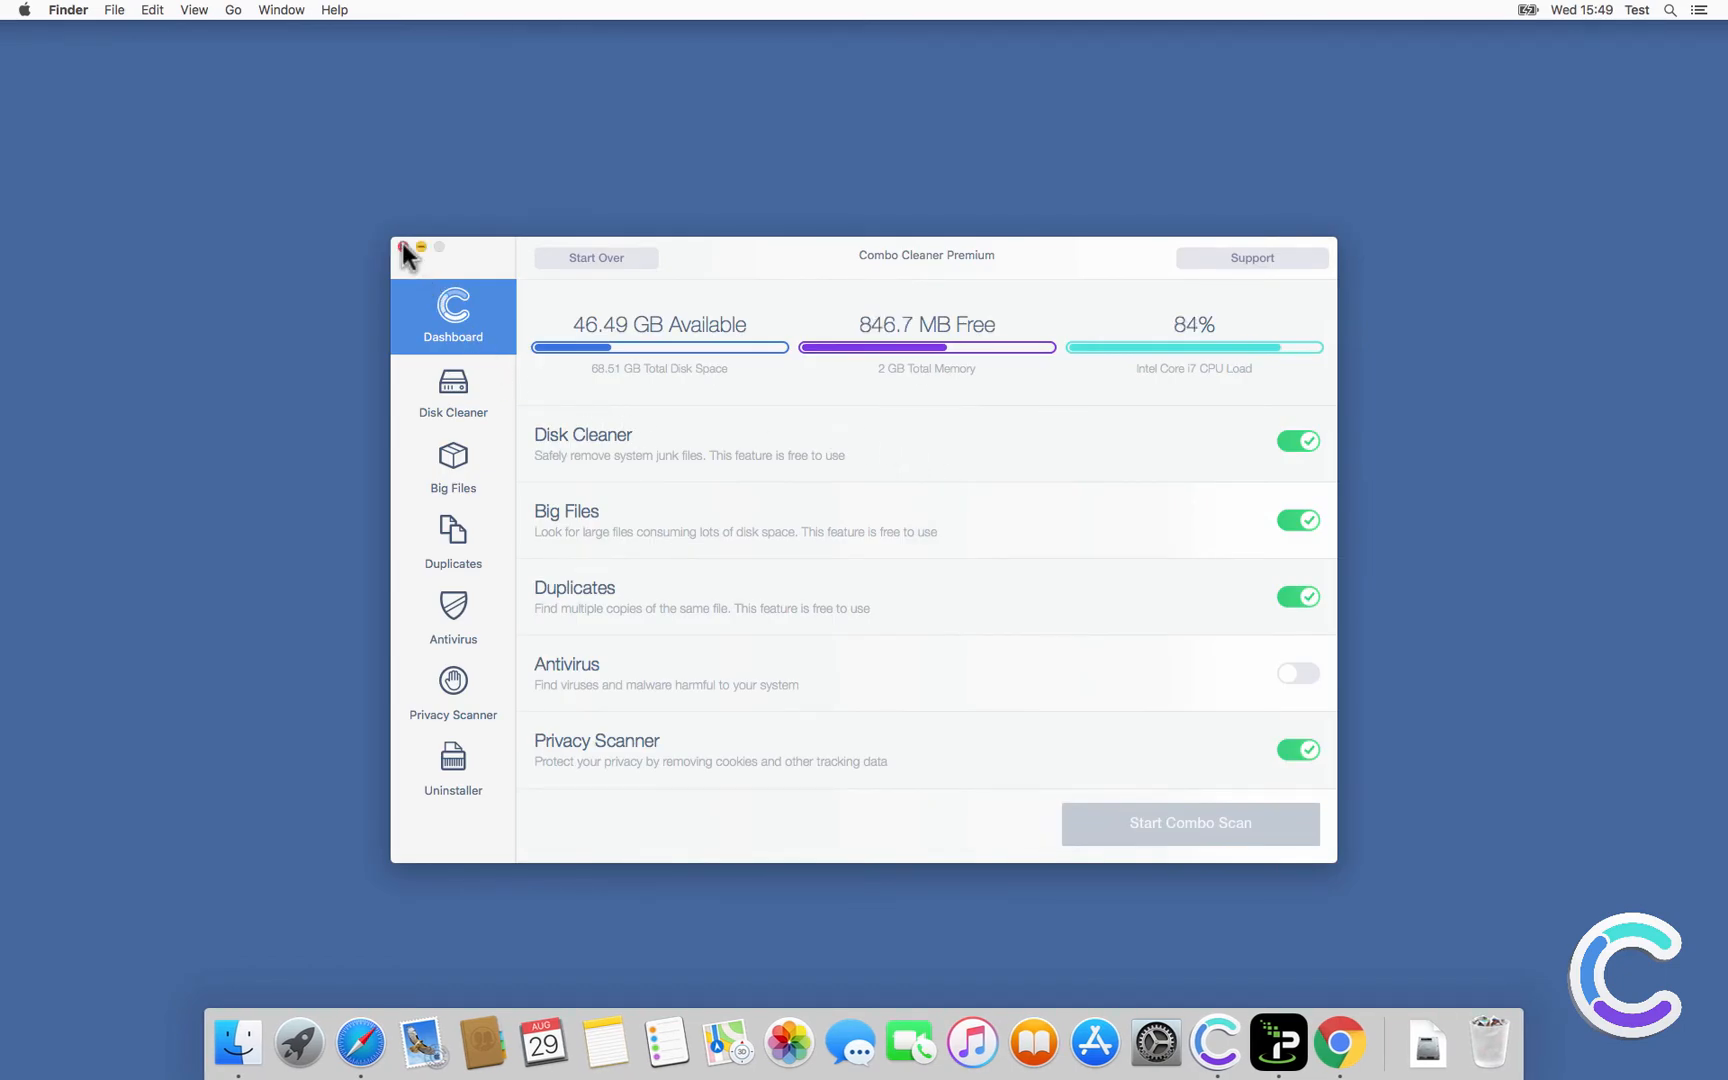
Close Combo Cleaner, show Applications in Finder, and dismiss the Mac Mechanic open-error
click(406, 247)
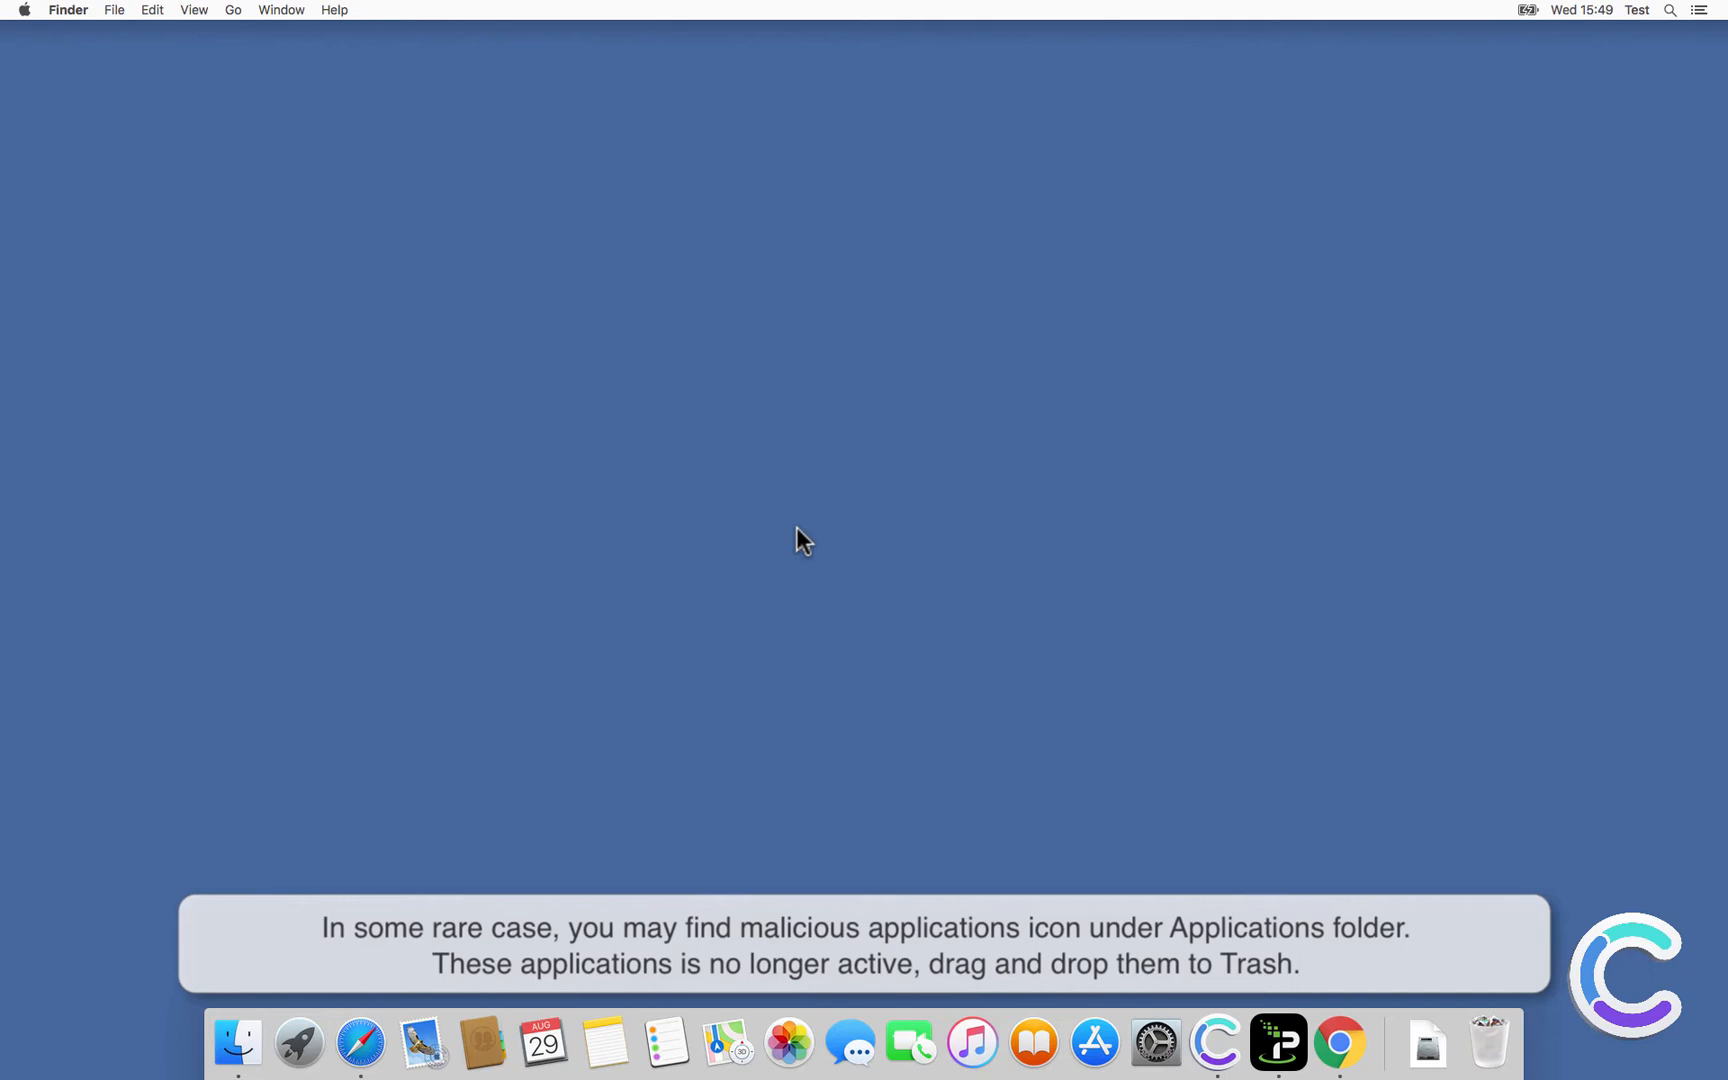
mouse_move(237, 1040)
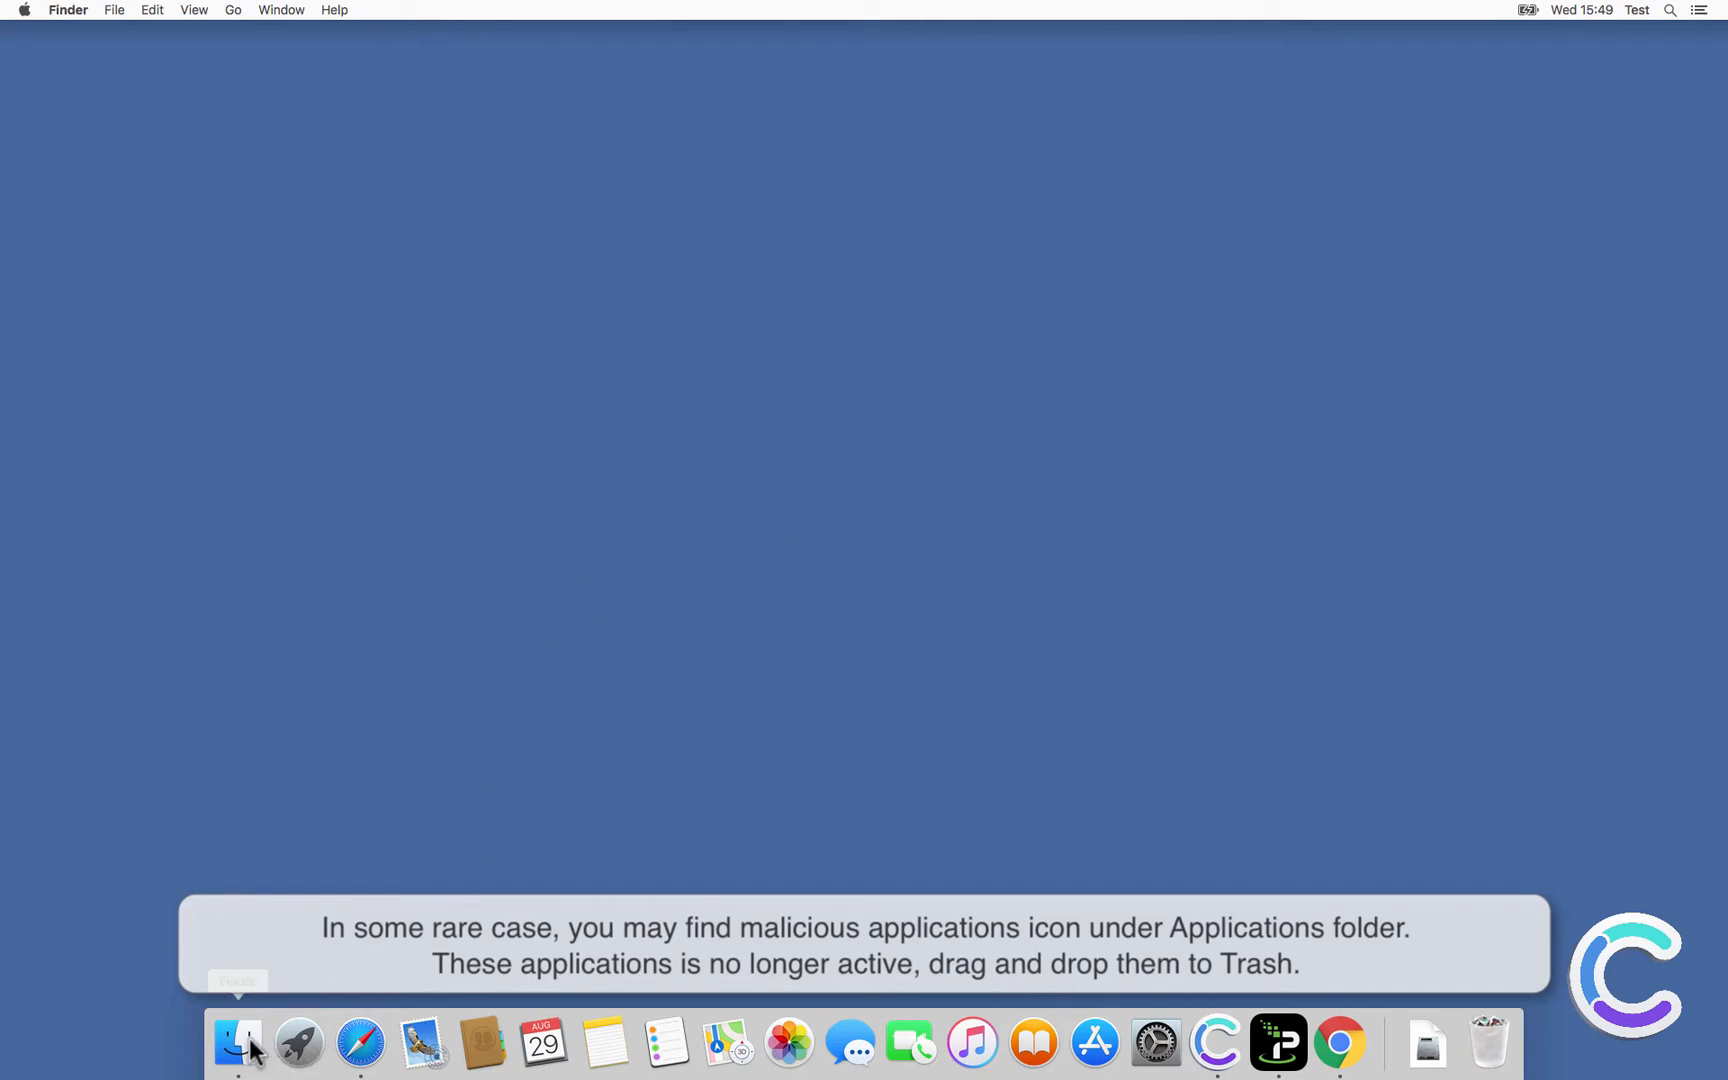
click(237, 1041)
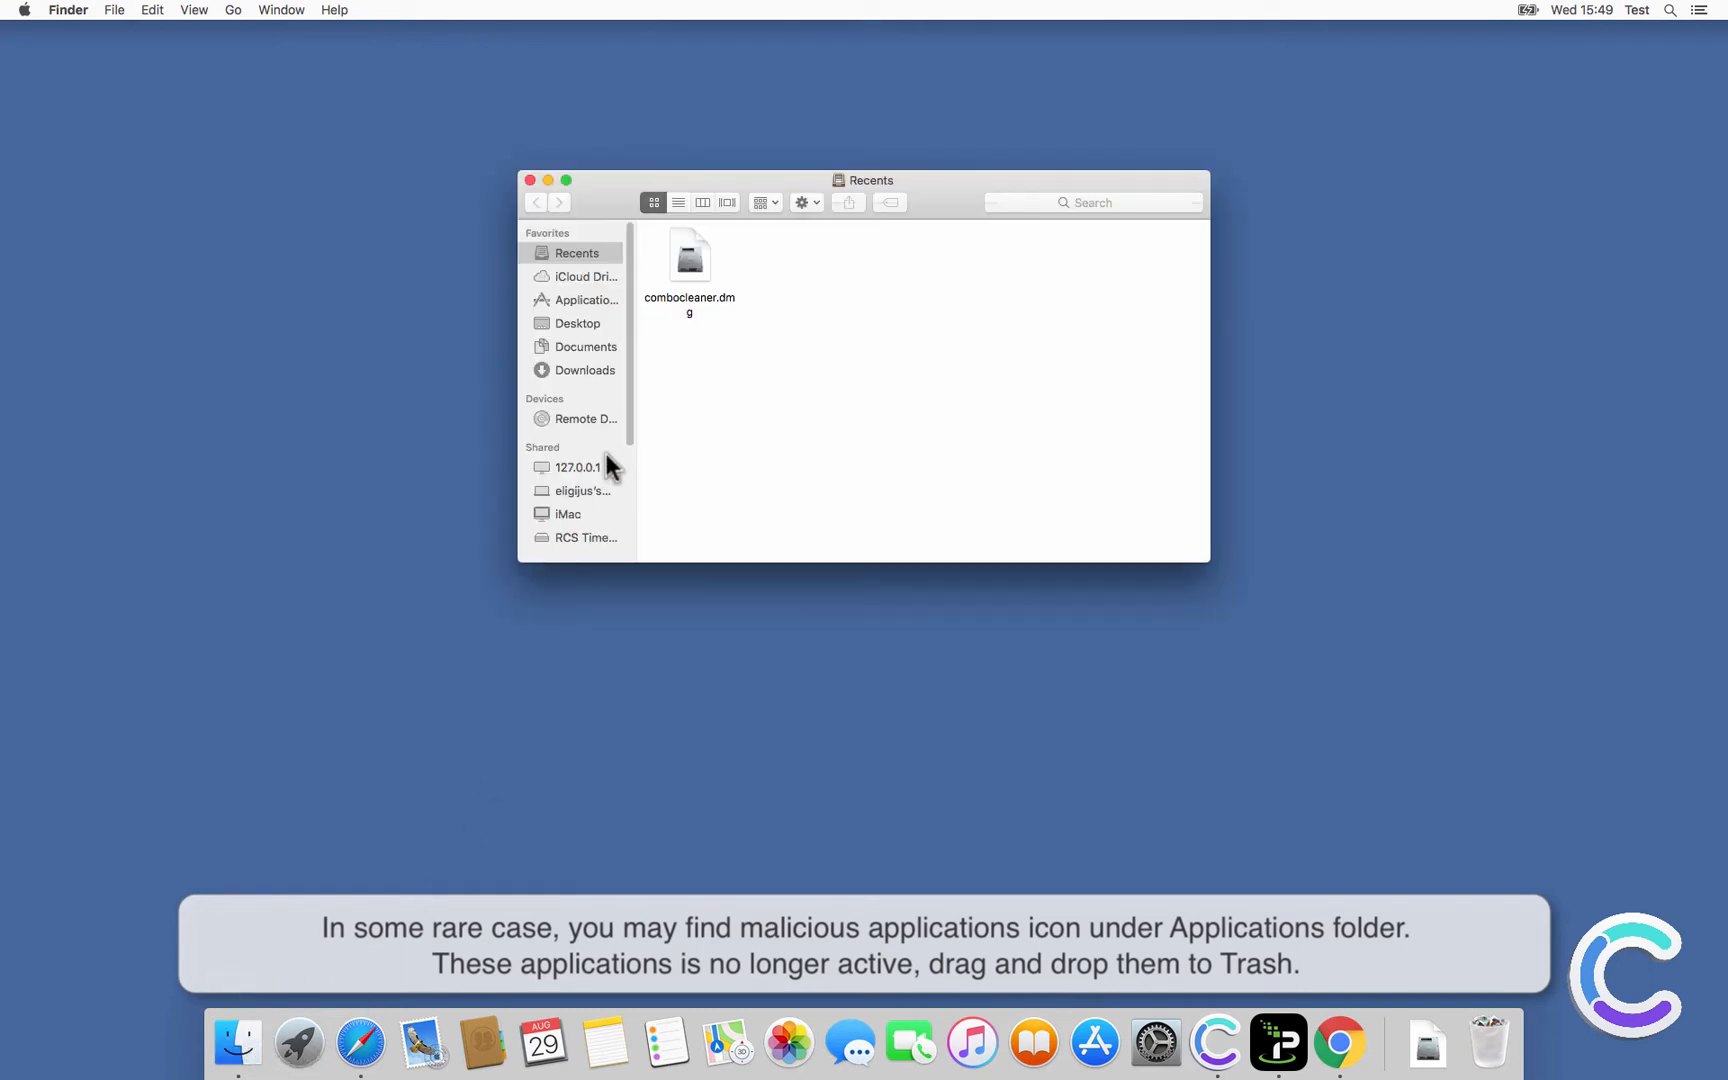
click(585, 300)
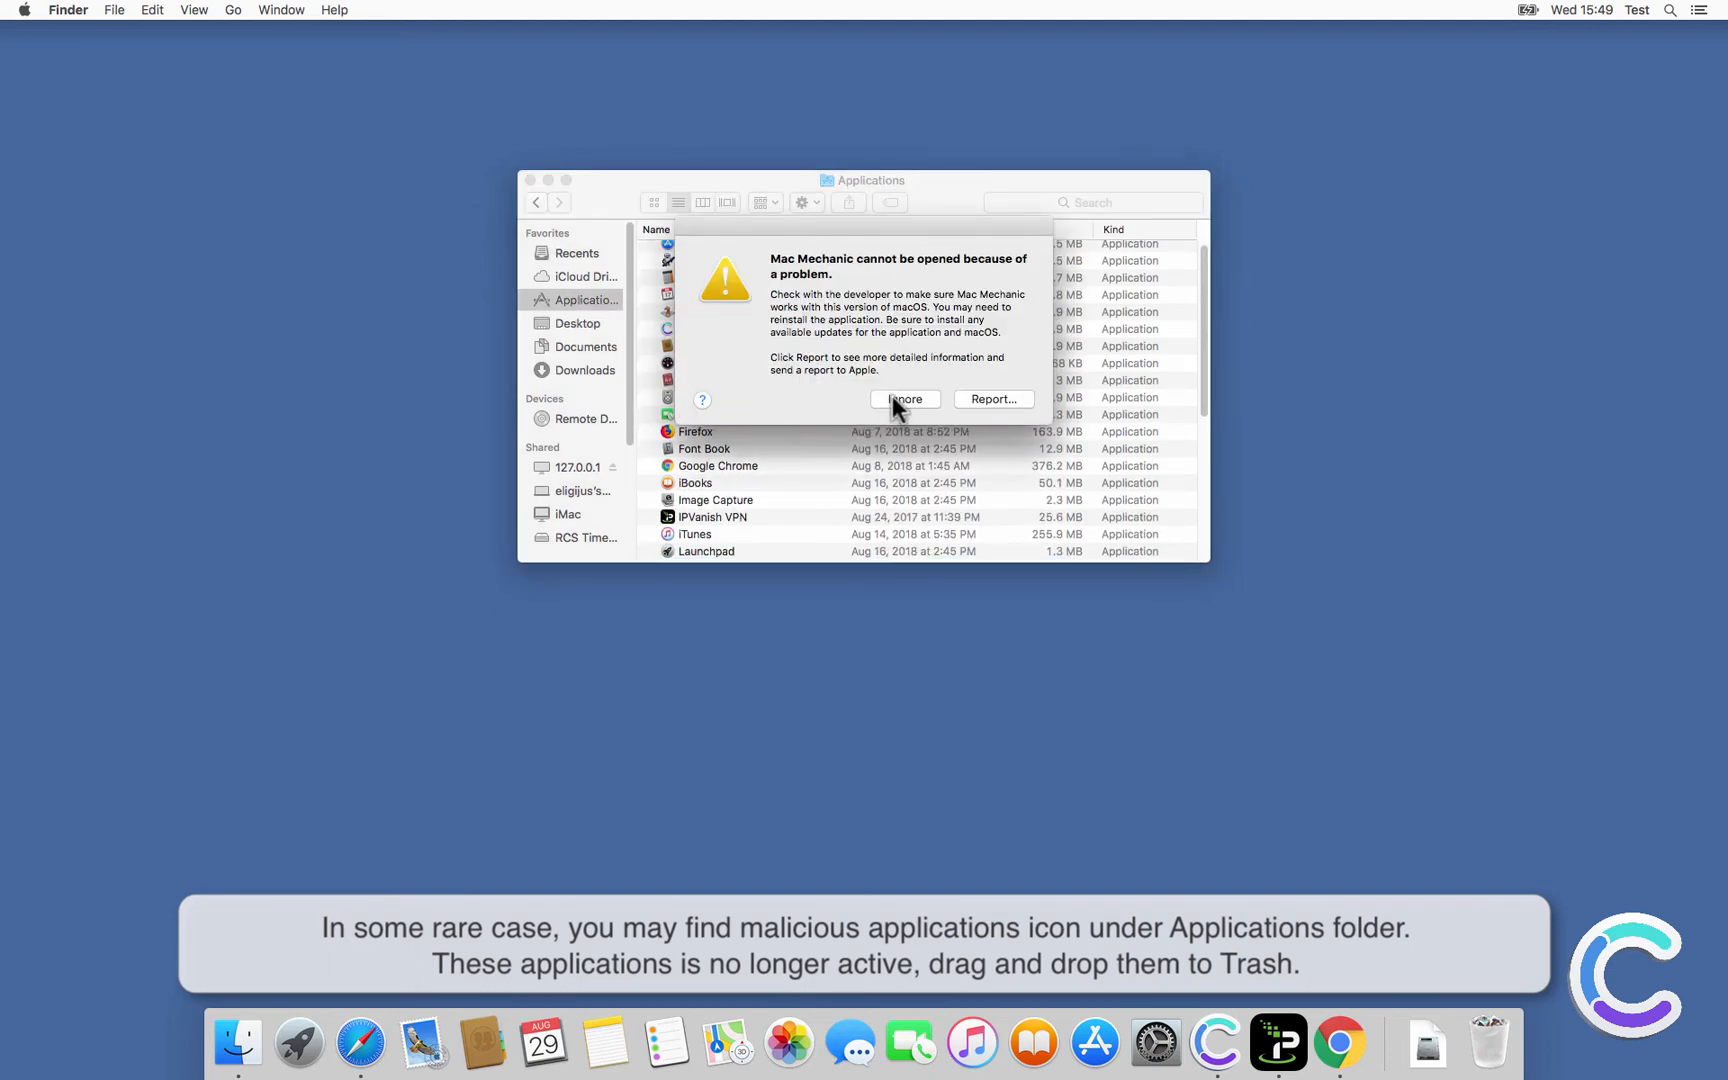
click(904, 399)
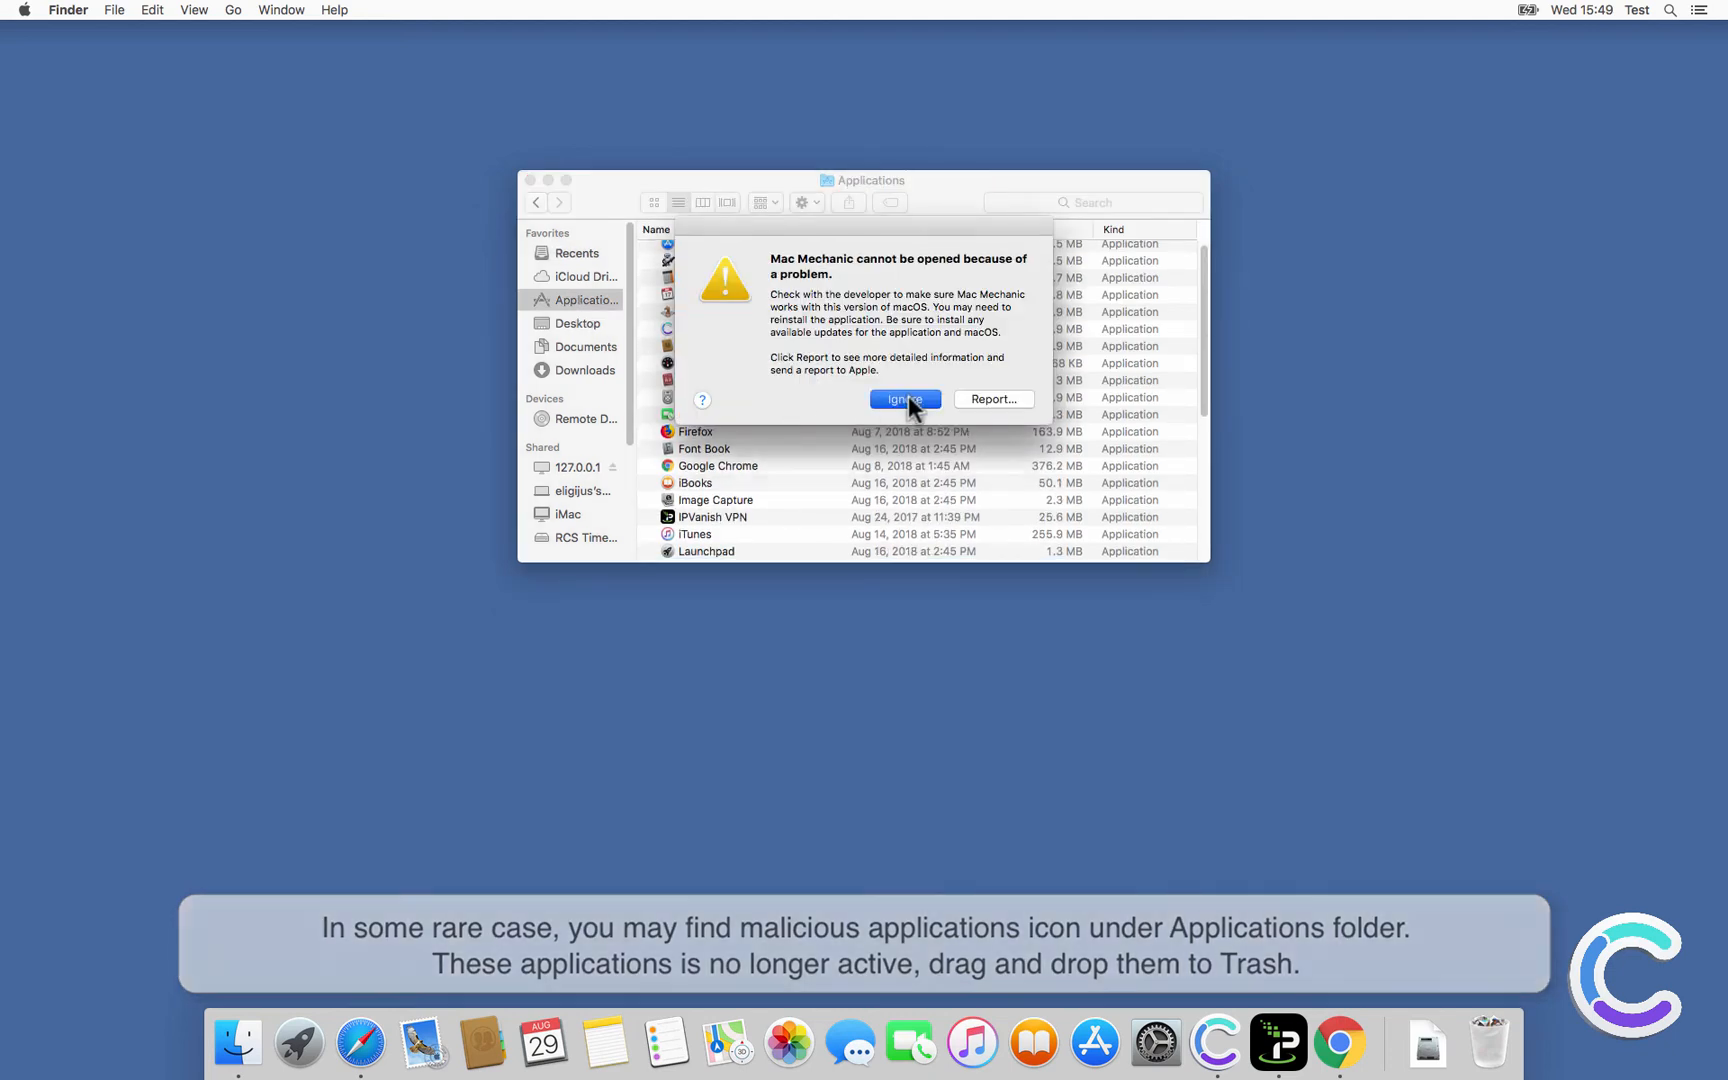